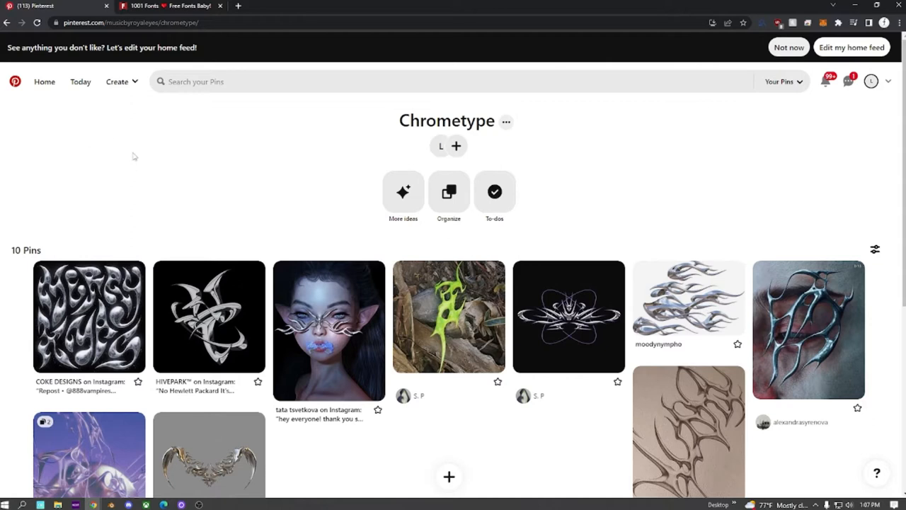
mouse_move(147, 285)
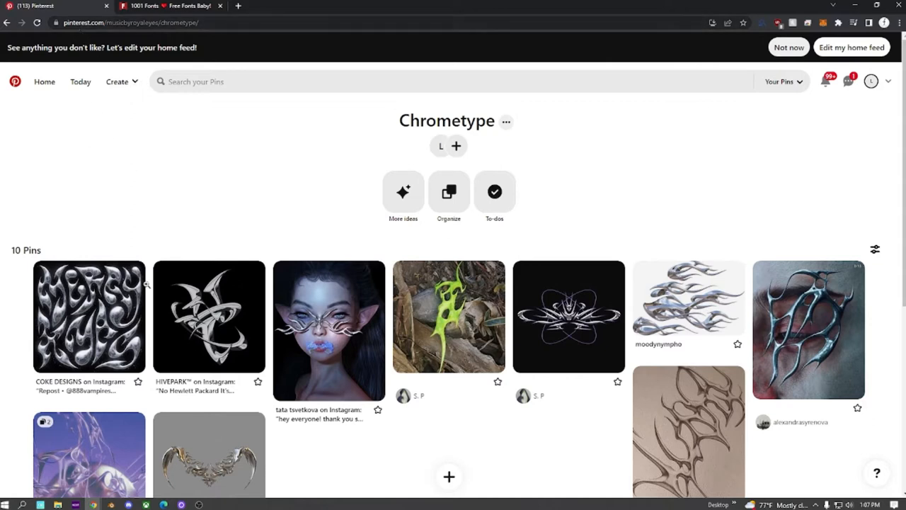
- Browse the Inkscape site, then visit the 1001 Fonts tab and return to the Chrometype Pinterest board
click(90, 315)
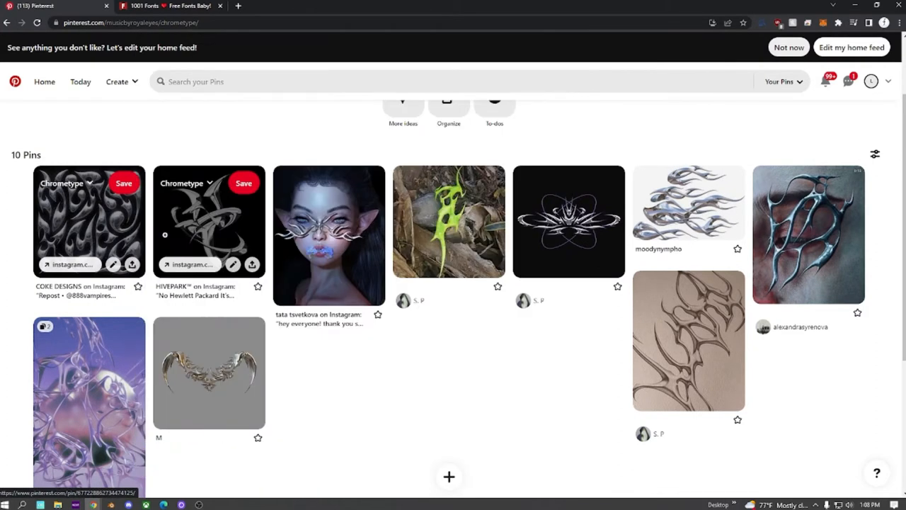
click(209, 221)
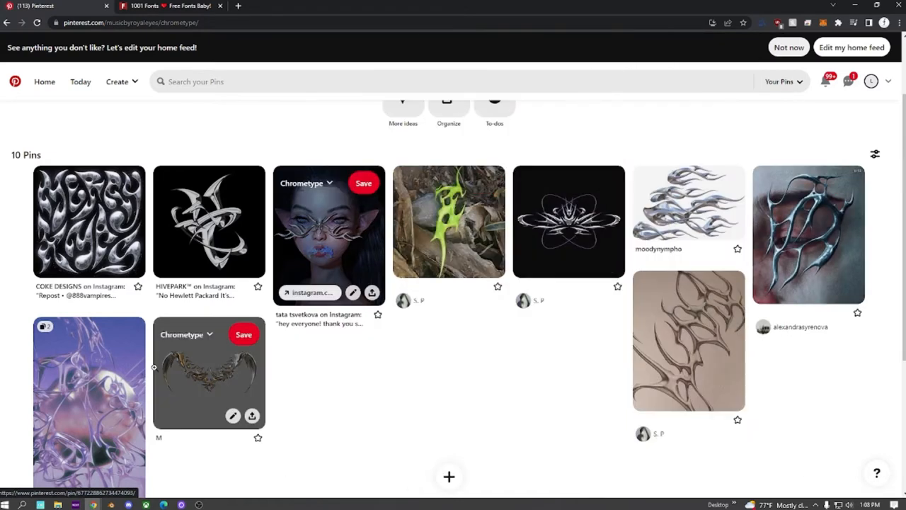
click(328, 234)
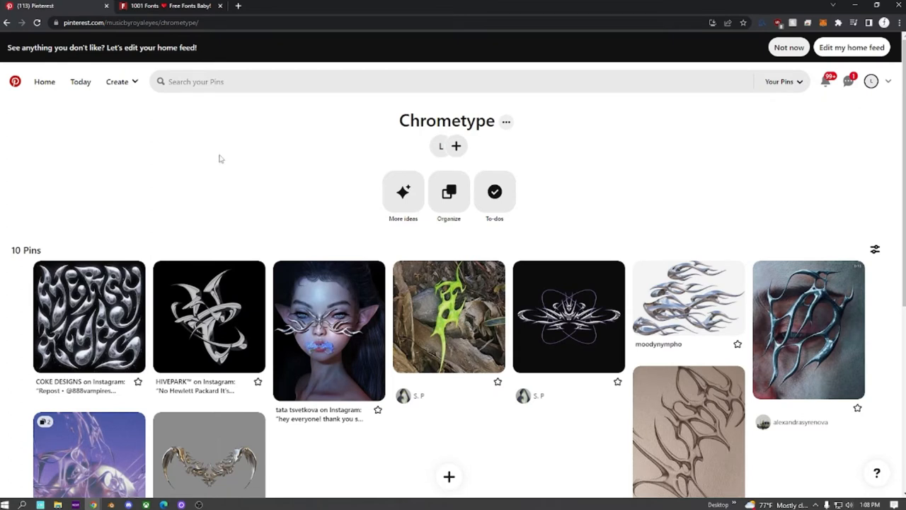
mouse_move(199, 147)
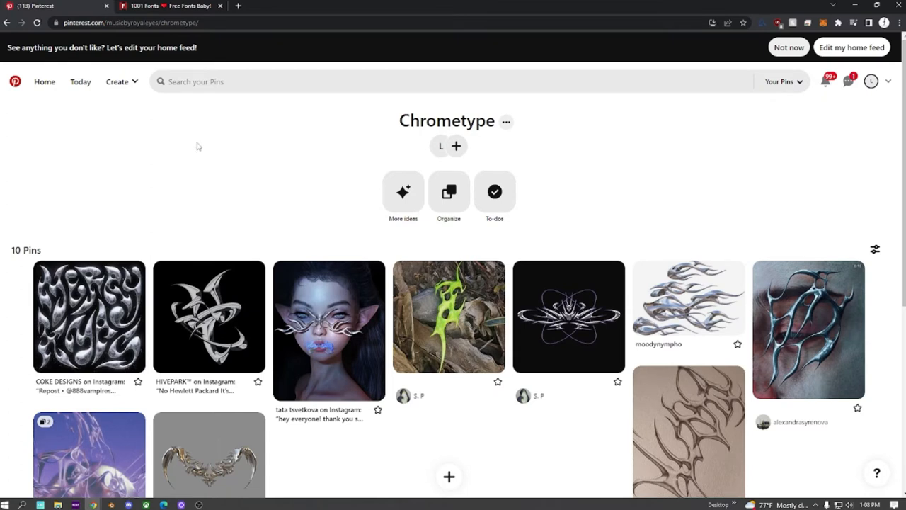
mouse_move(195, 145)
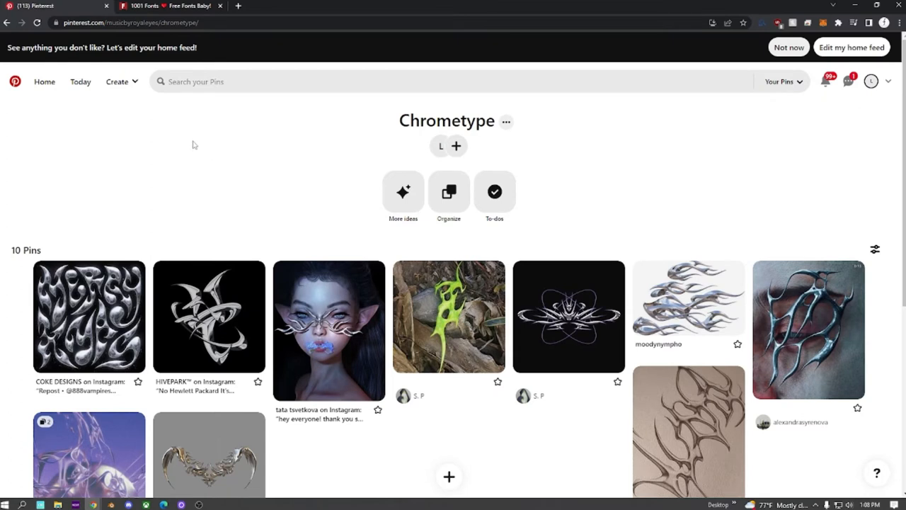
click(352, 6)
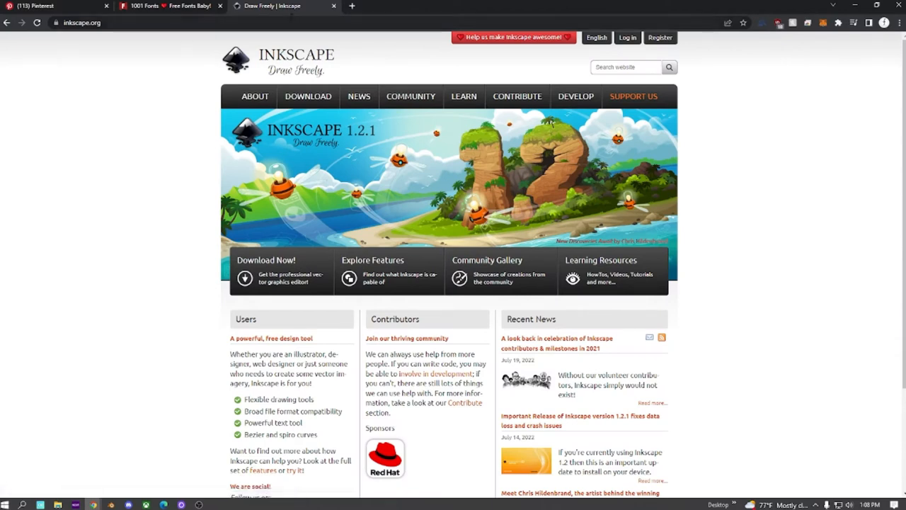
mouse_move(169, 344)
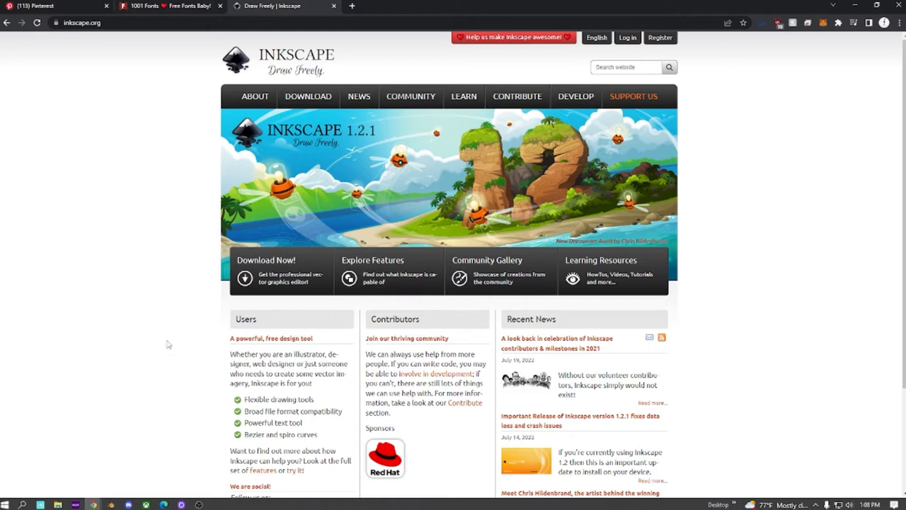
mouse_move(107, 322)
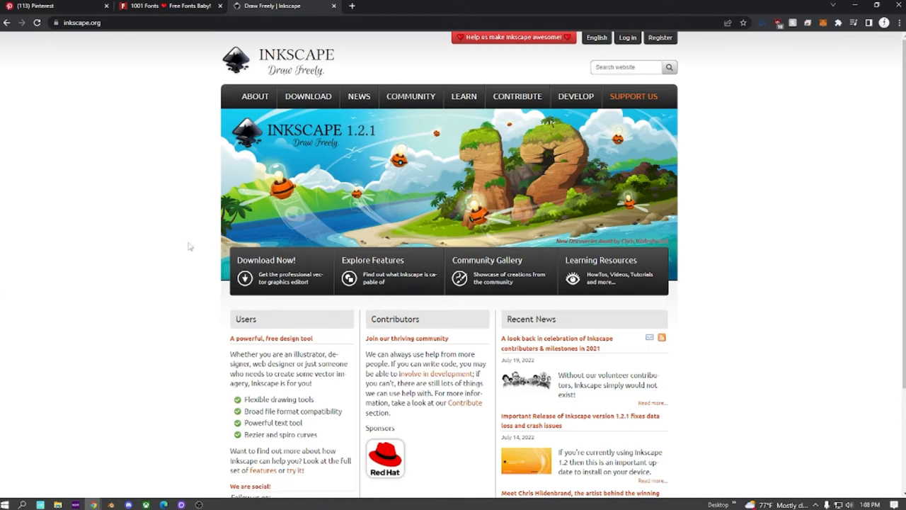
mouse_move(165, 191)
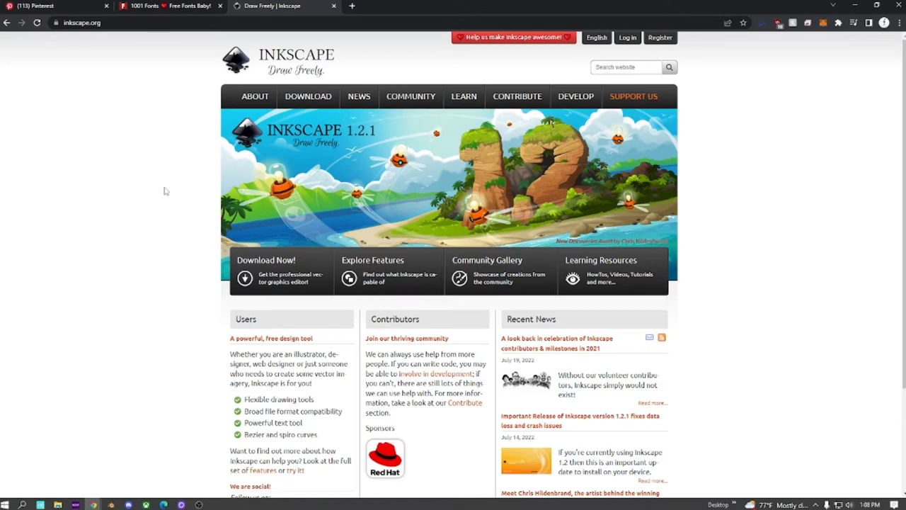
click(170, 6)
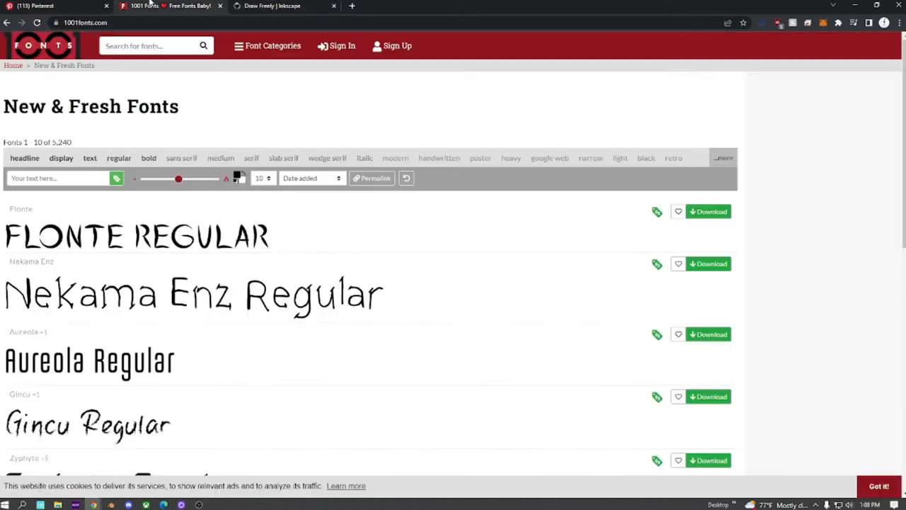
click(56, 6)
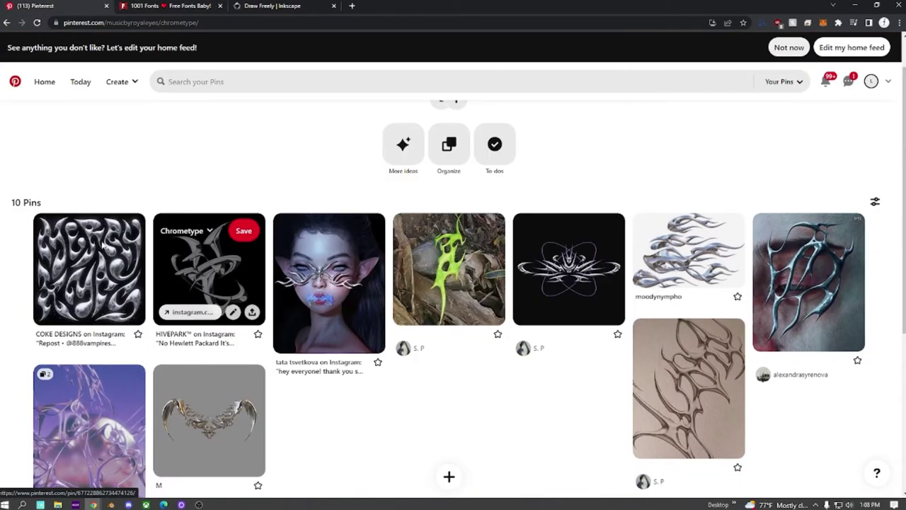
mouse_move(317, 501)
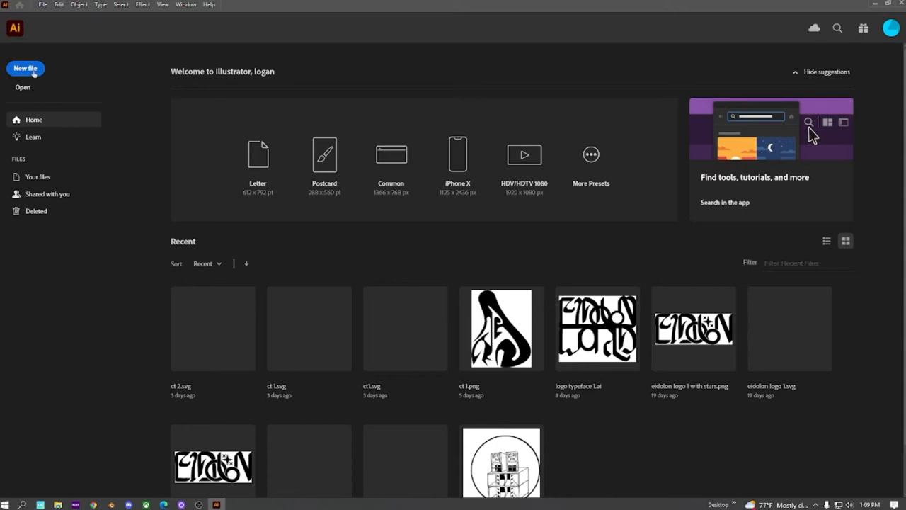
- Create a 1920x1920 pt Art & Illustration document and delete Artboard 1
click(25, 68)
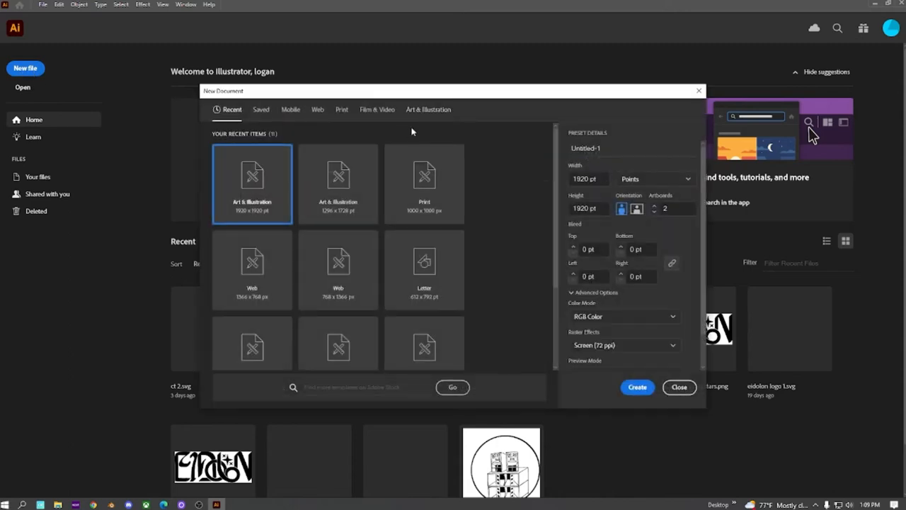
click(679, 387)
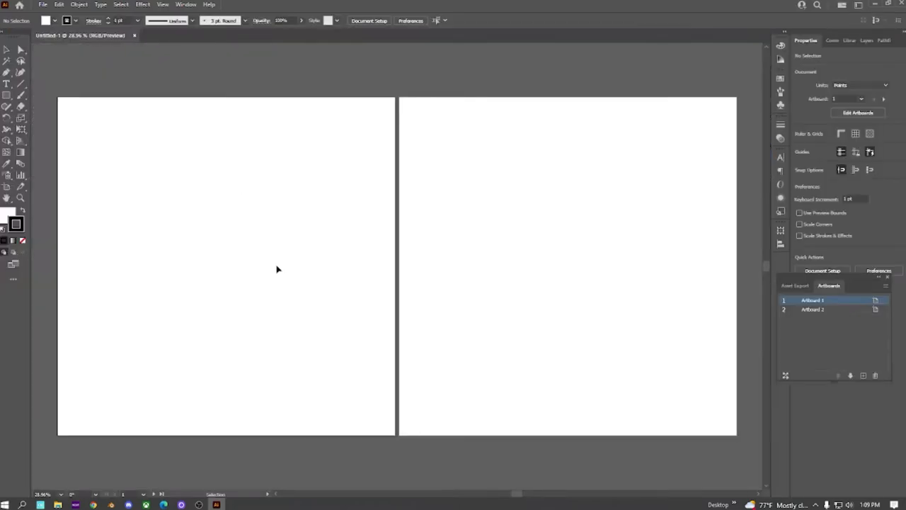
mouse_move(891, 307)
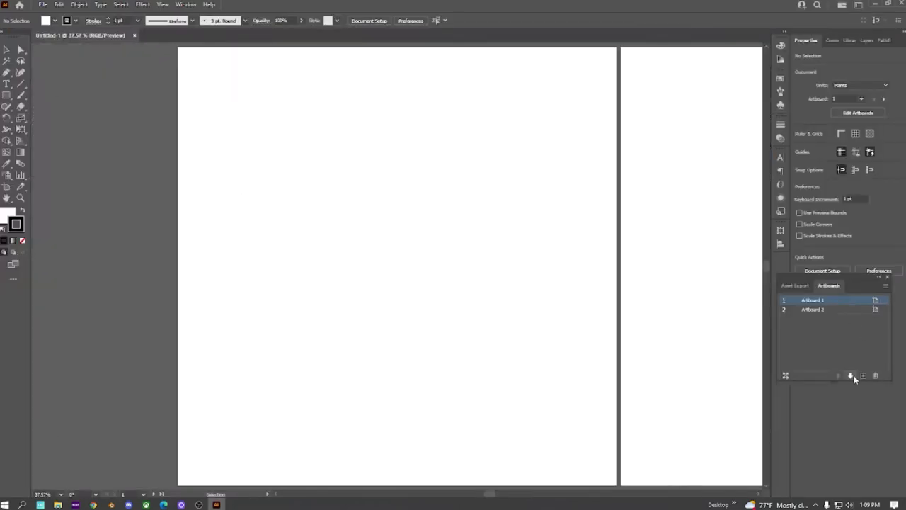
click(875, 376)
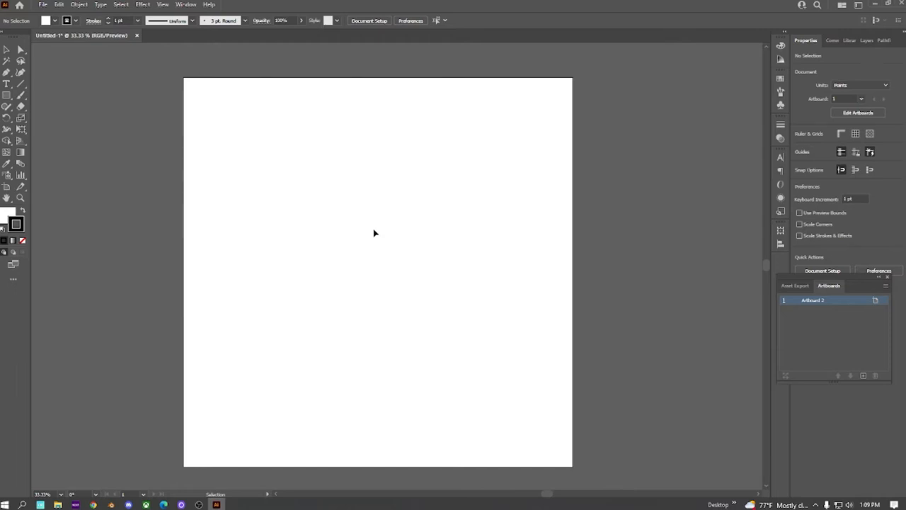
mouse_move(363, 228)
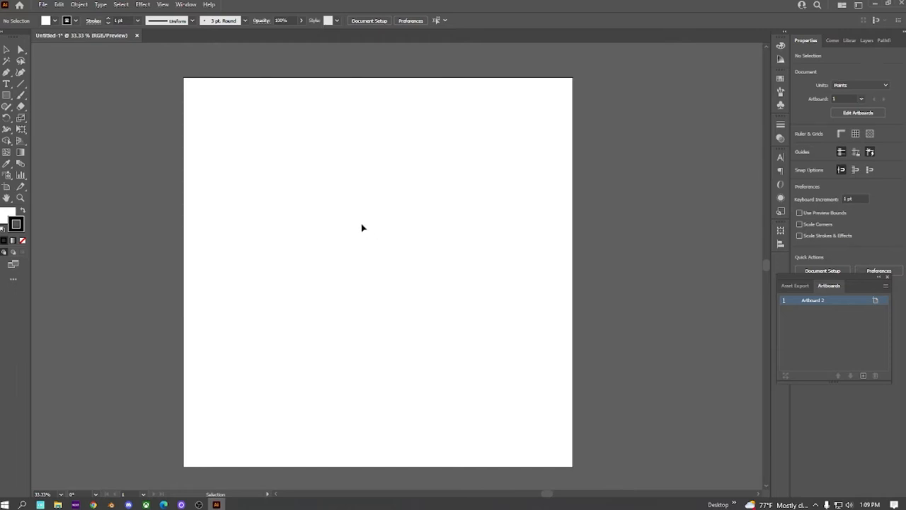
mouse_move(293, 115)
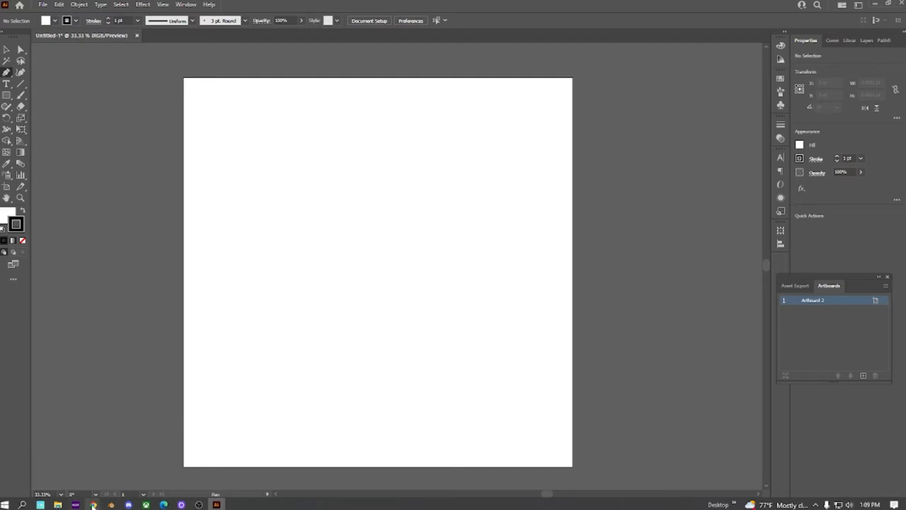
click(93, 504)
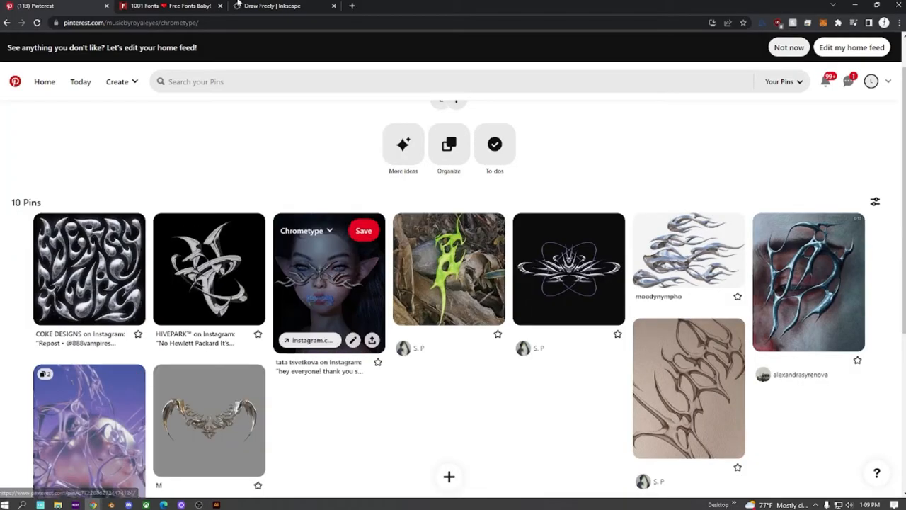
mouse_move(393, 5)
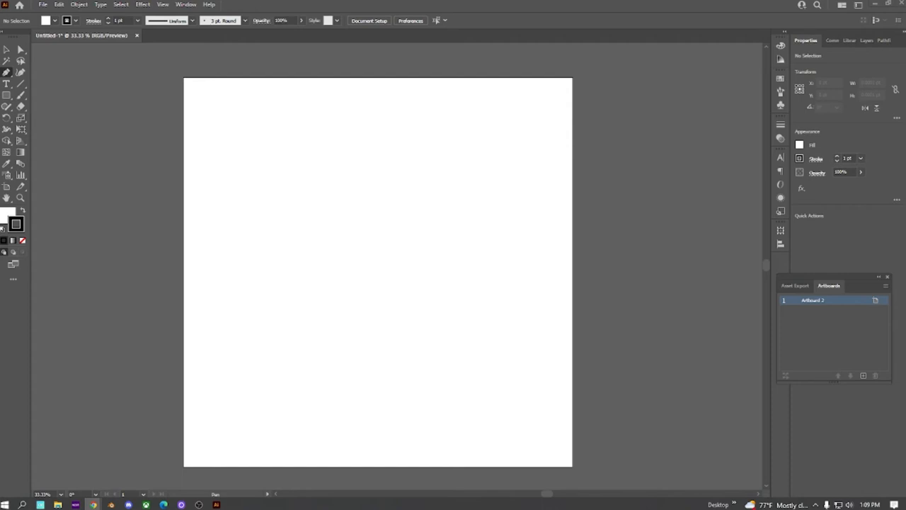
mouse_move(431, 161)
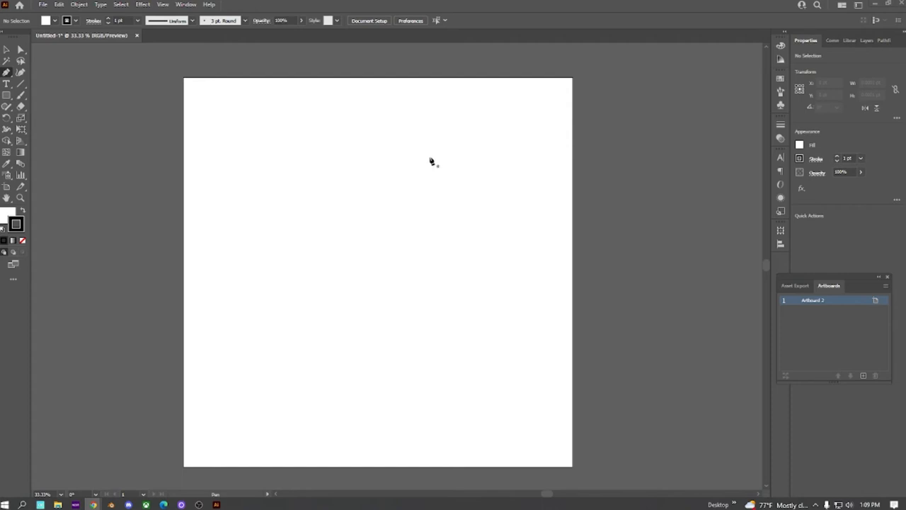
mouse_move(221, 179)
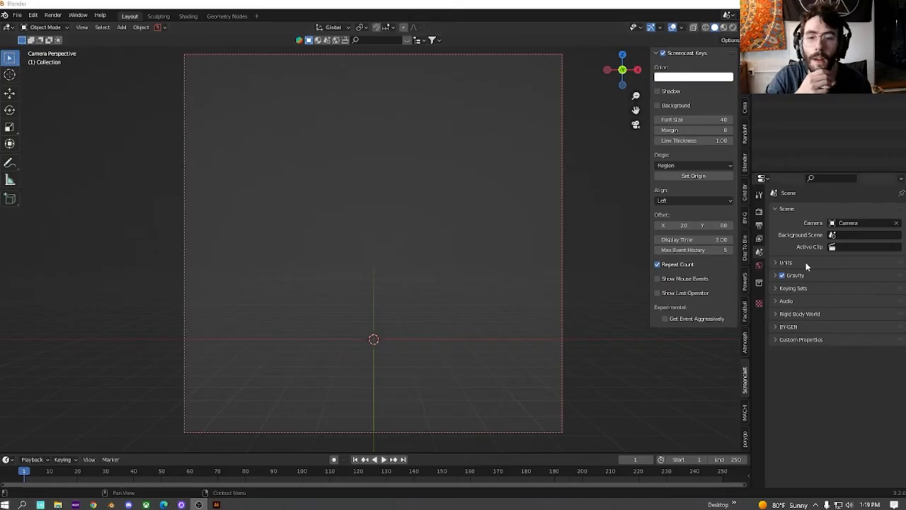
mouse_move(743, 262)
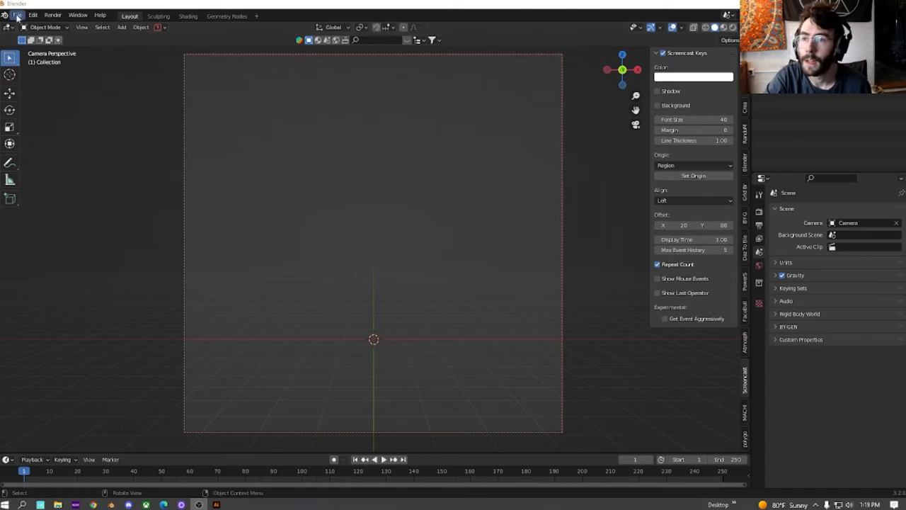
mouse_move(400, 358)
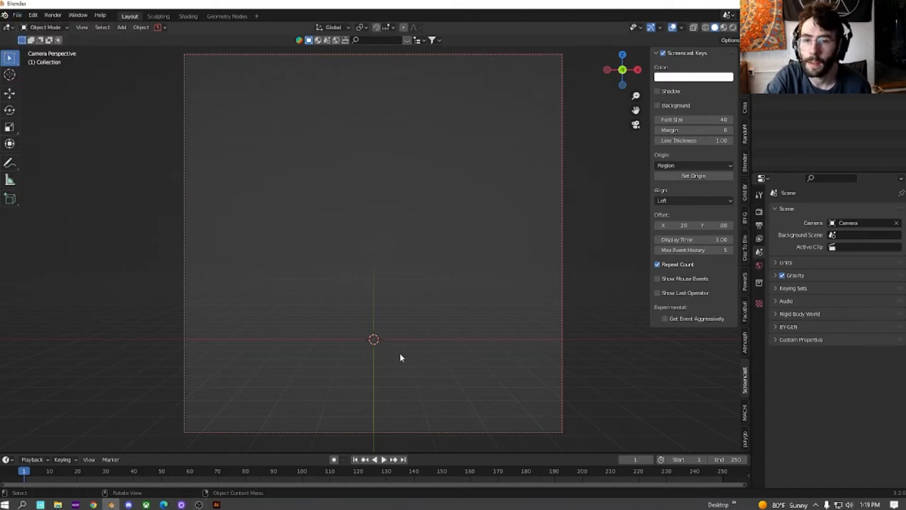
- Import abst pen 1.svg through File > Import > Scalable Vector Graphics
click(17, 15)
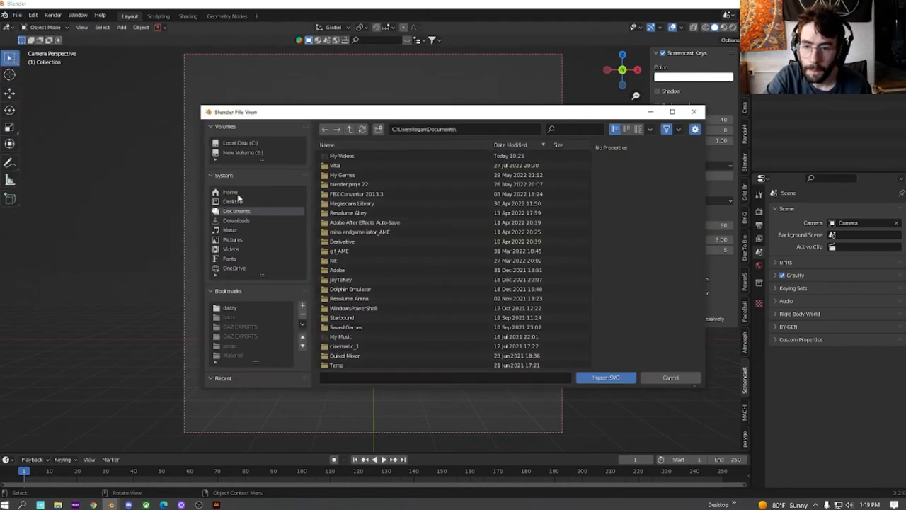
click(233, 202)
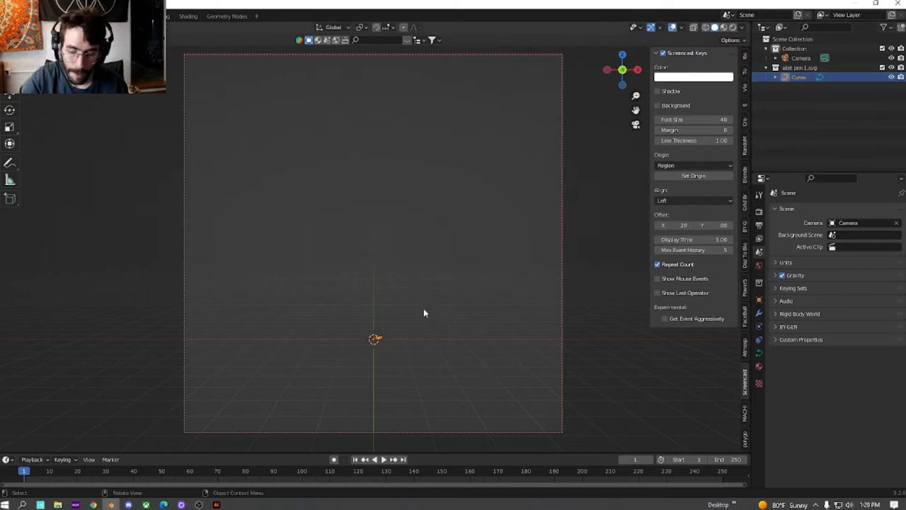
- Scale and rotate the glyph upright, set Origin to Geometry, and frame it
key(s)
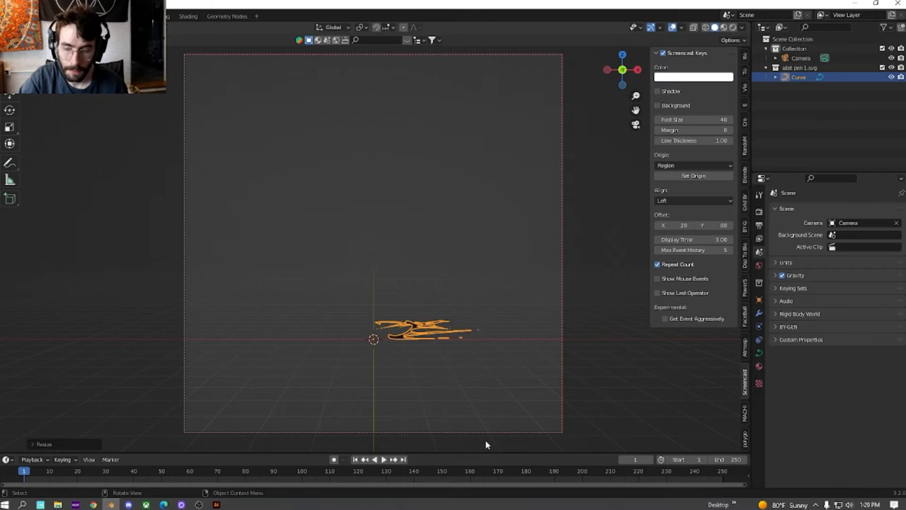
key(r)
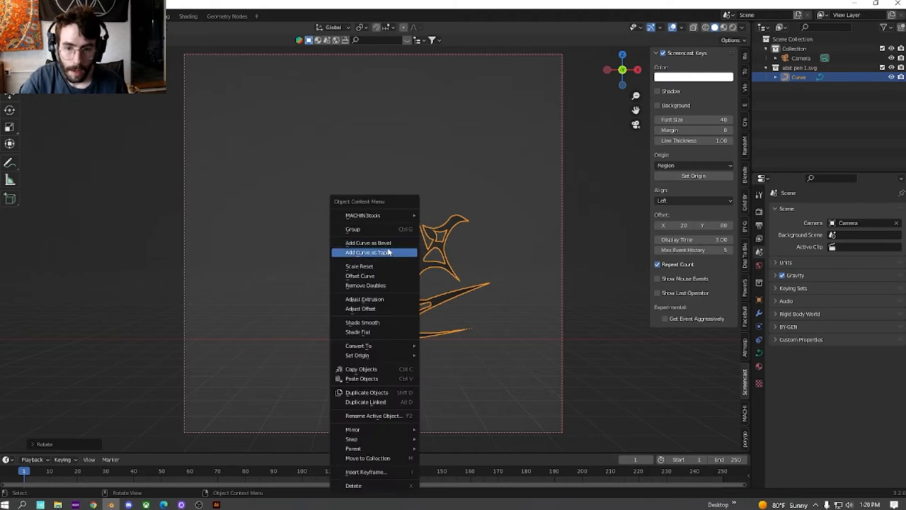
mouse_move(400, 267)
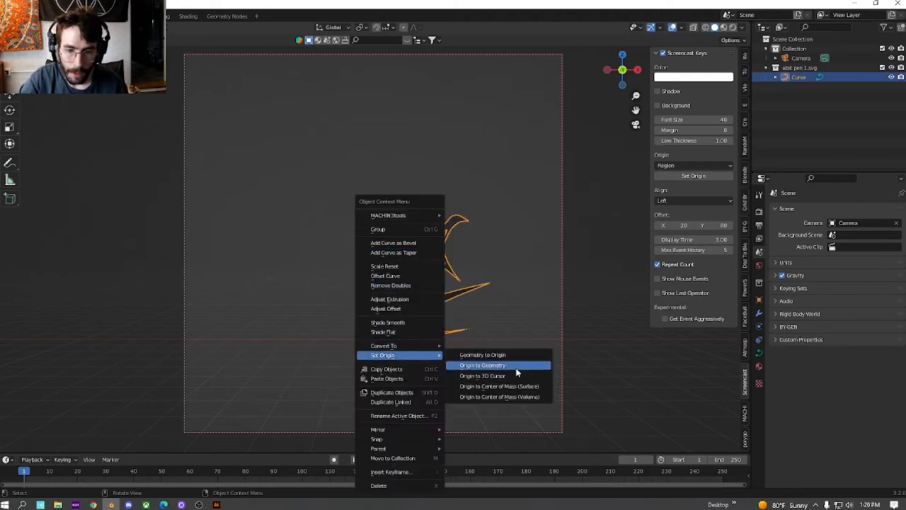
click(482, 364)
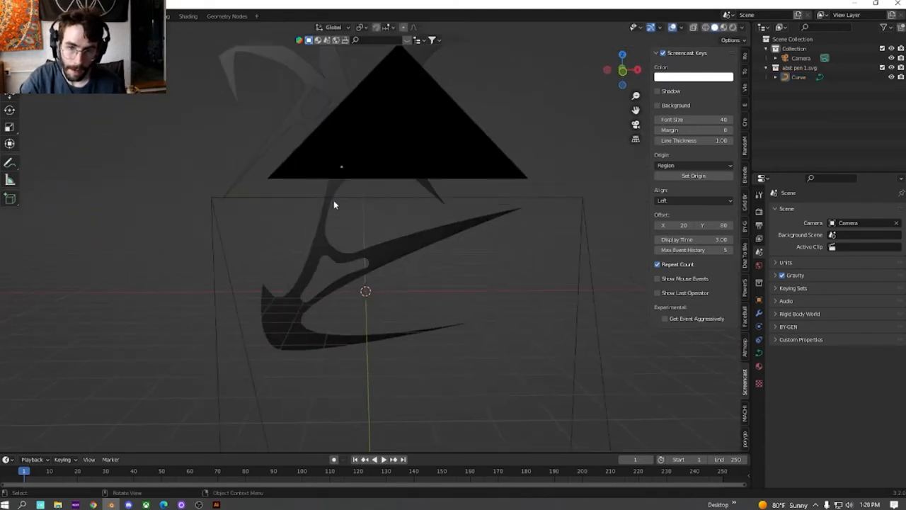
key(numpad0)
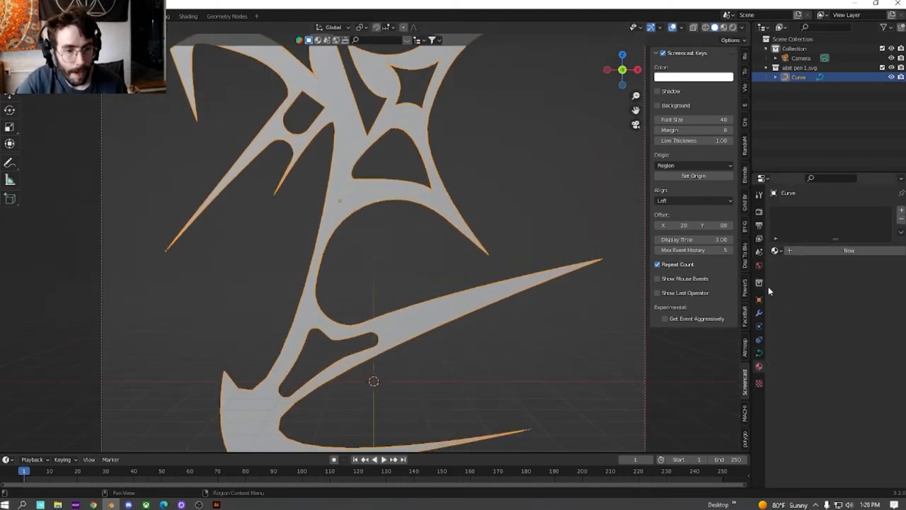
- Add a Solidify modifier to the glyph, check its thickness, and convert it to a mesh
click(814, 210)
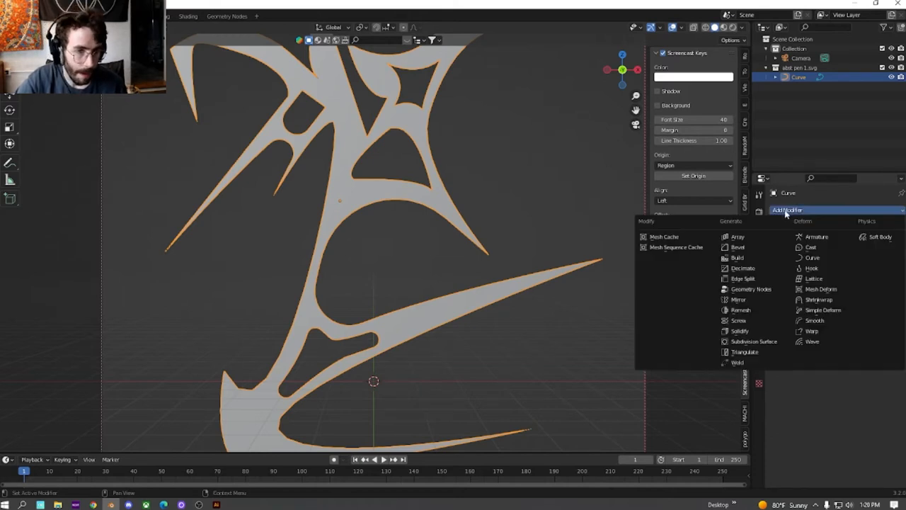
click(739, 330)
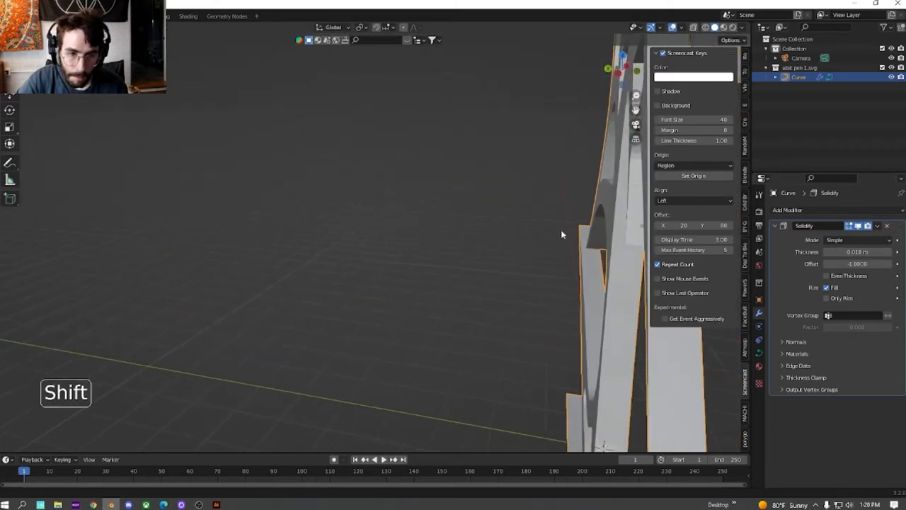
drag(559, 234, 407, 234)
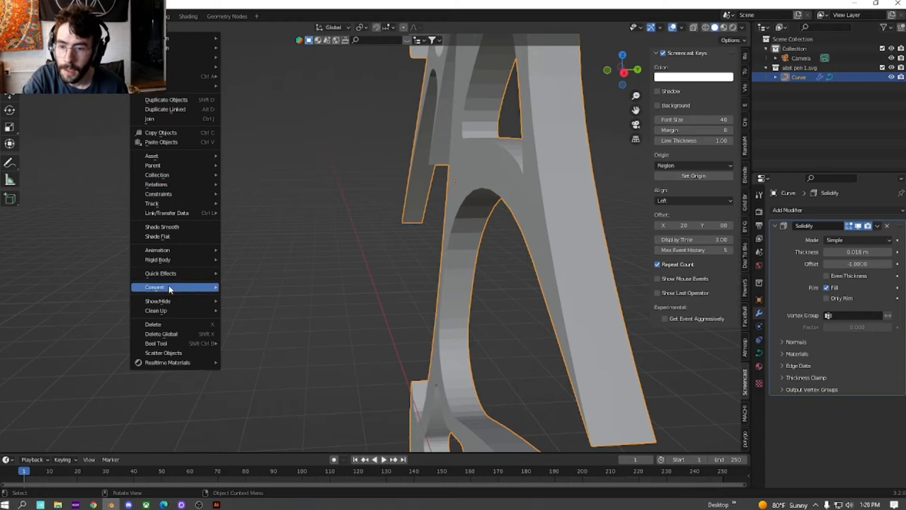
click(154, 286)
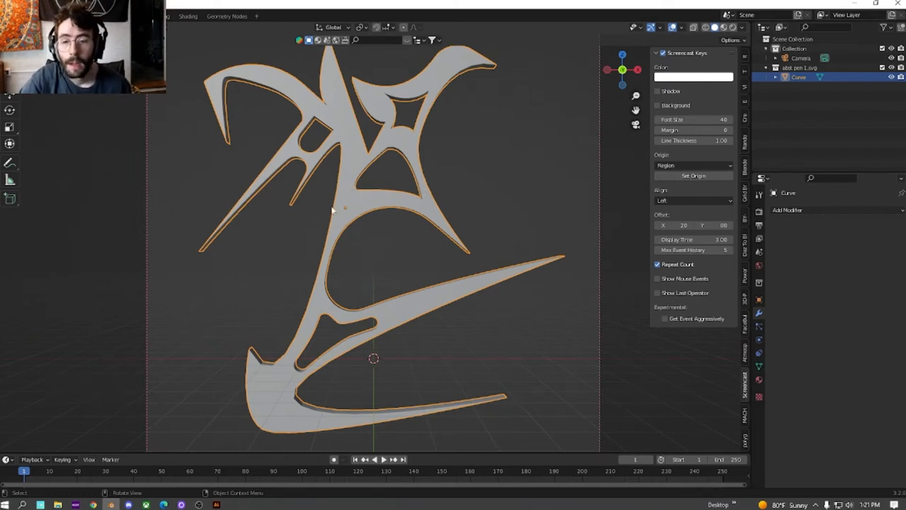
key(Tab)
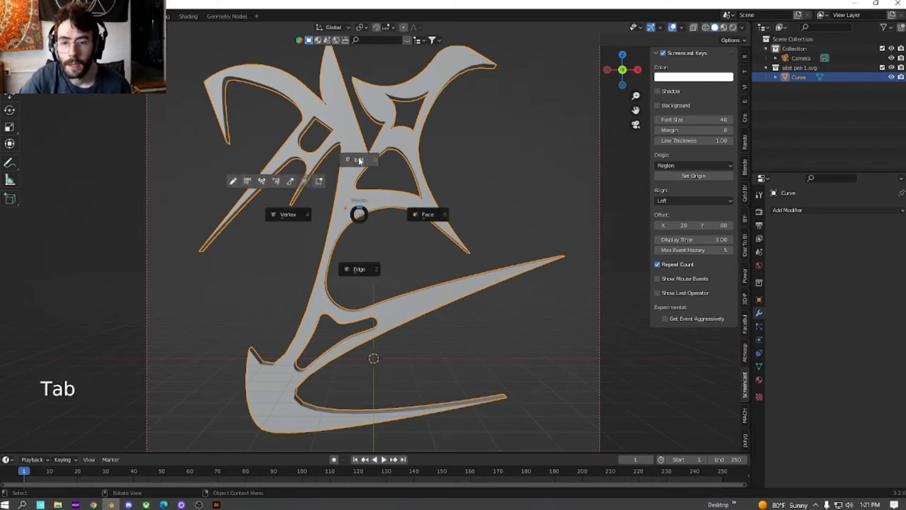
key(Tab)
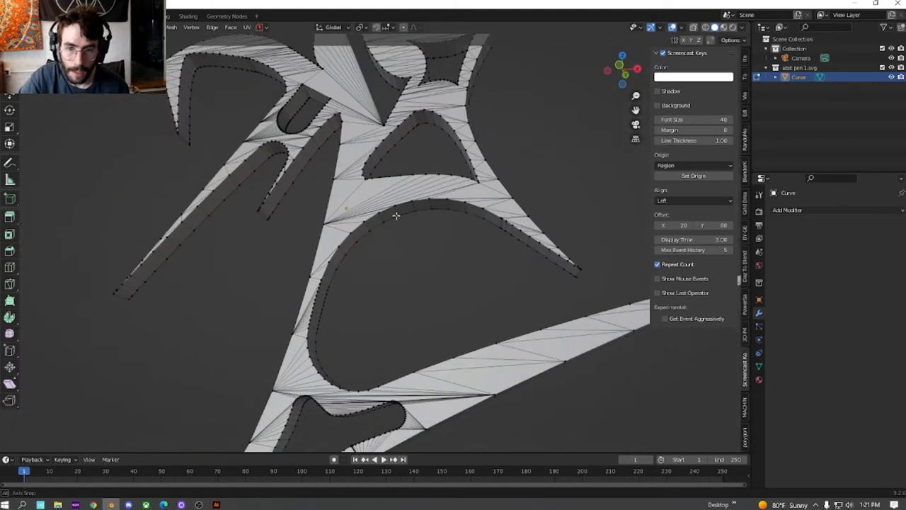
key(Tab)
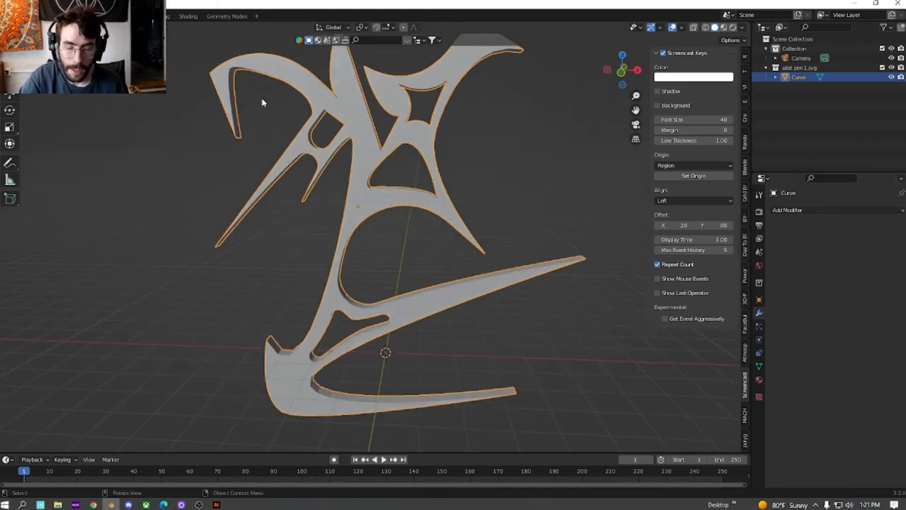
key(Tab)
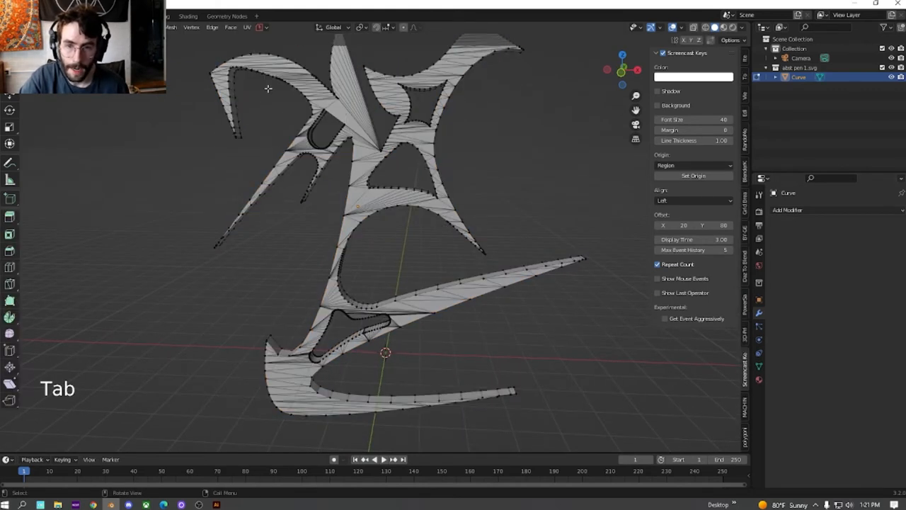
key(Tab)
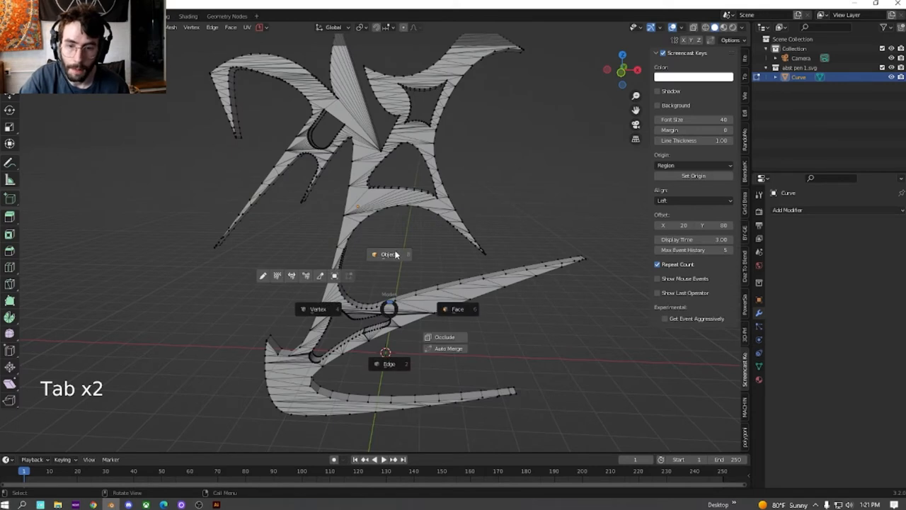
- Apply a Voxel Remesh at 0.00125 m voxel size and inspect the topology in Edit Mode
click(787, 209)
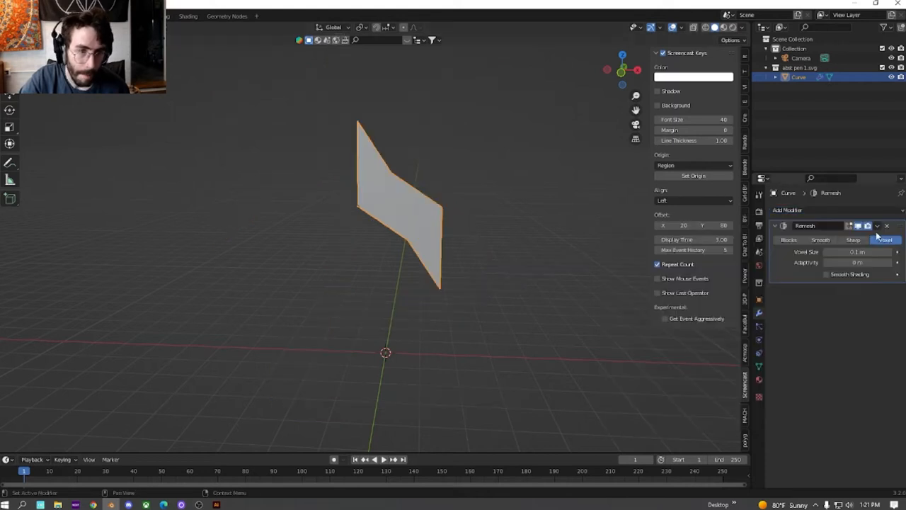
double_click(857, 251)
text(0)
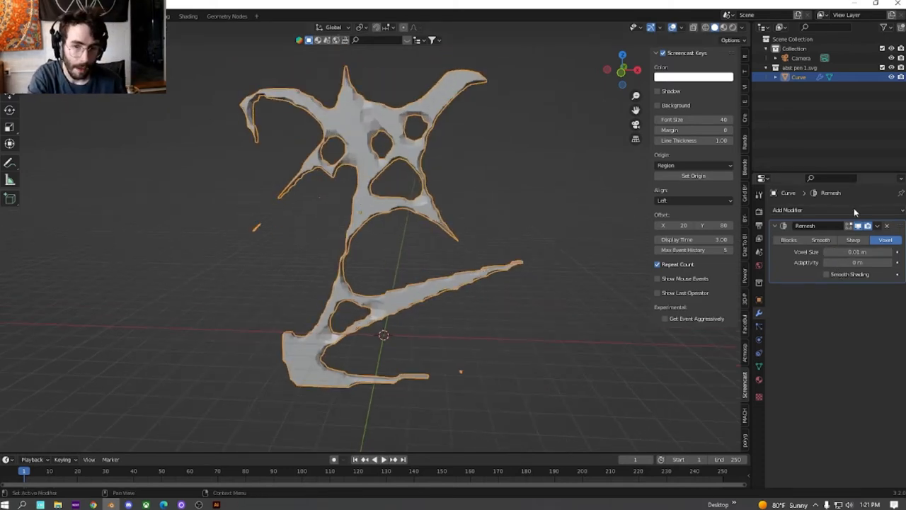
click(853, 252)
text(0125)
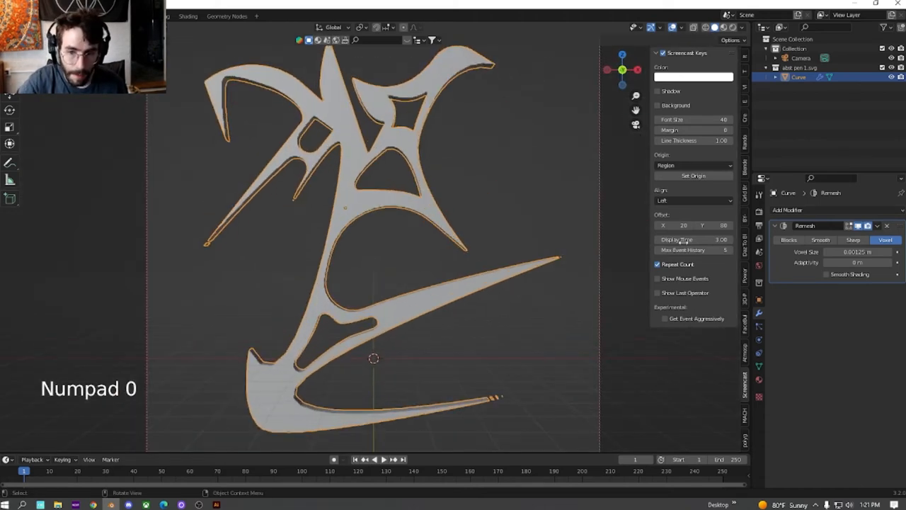
click(877, 225)
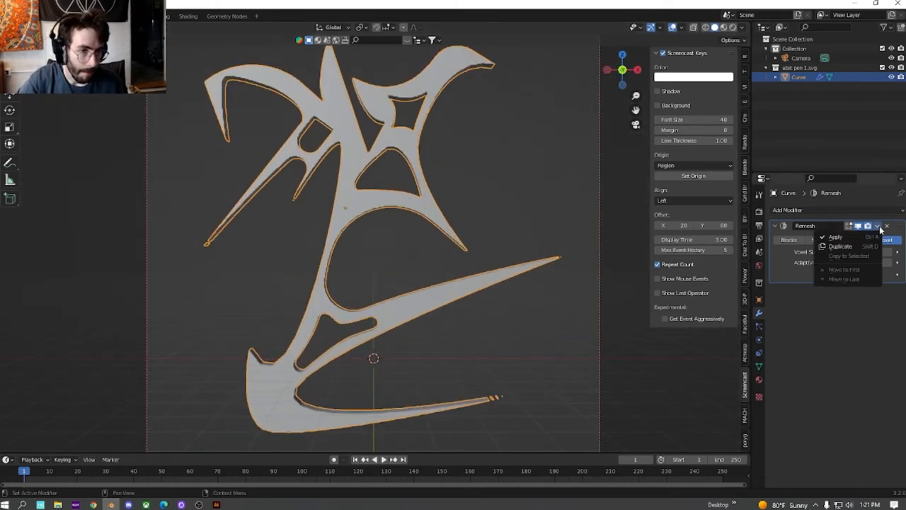
key(Tab)
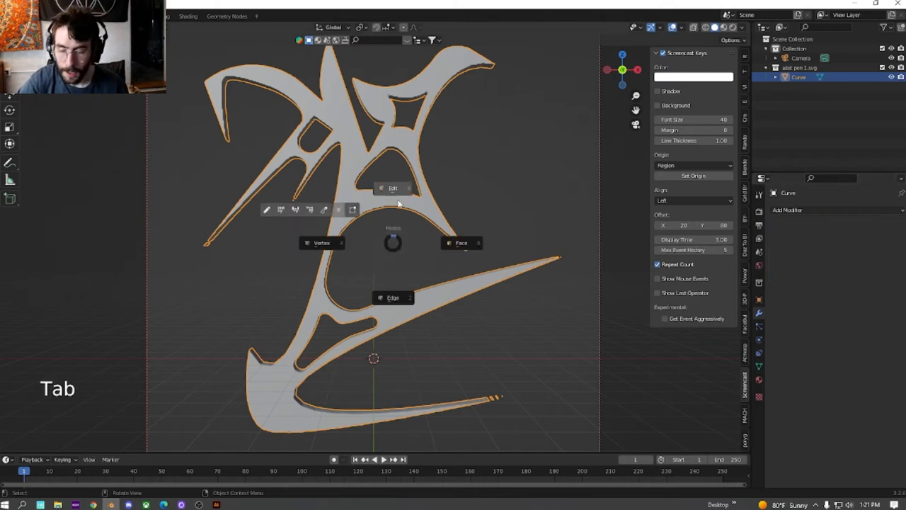
key(Tab)
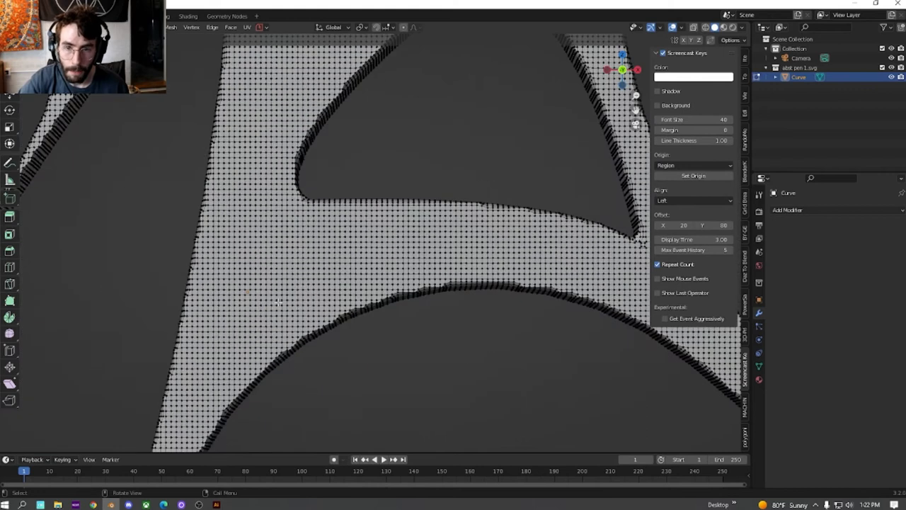
key(Tab)
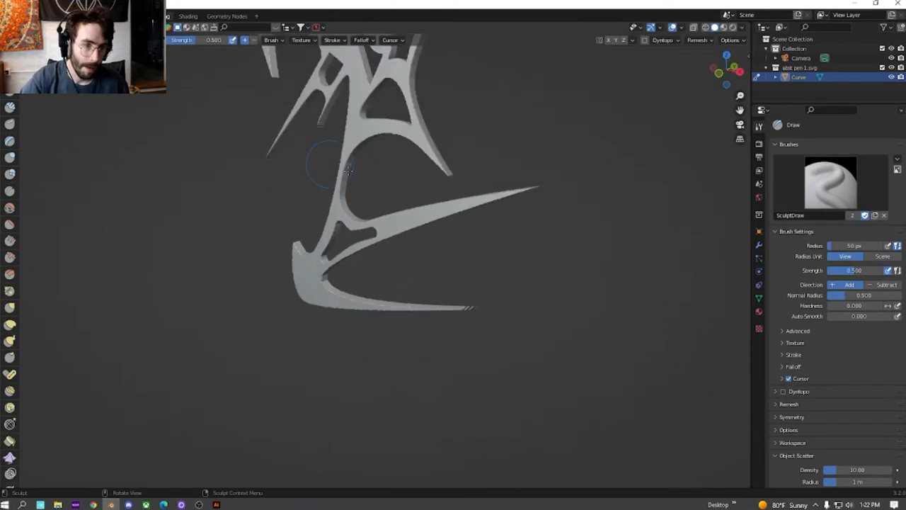
- Add a Multires modifier to the glyph and Subdivide it once
click(788, 141)
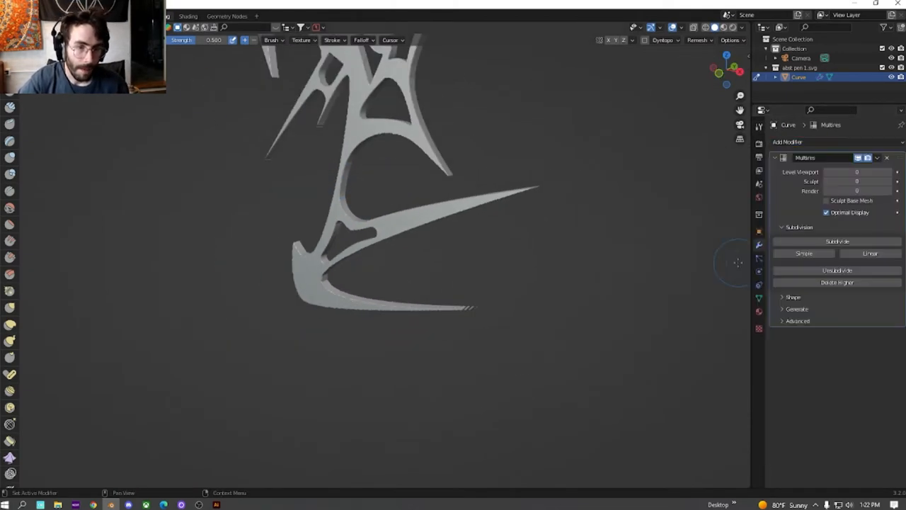
click(837, 242)
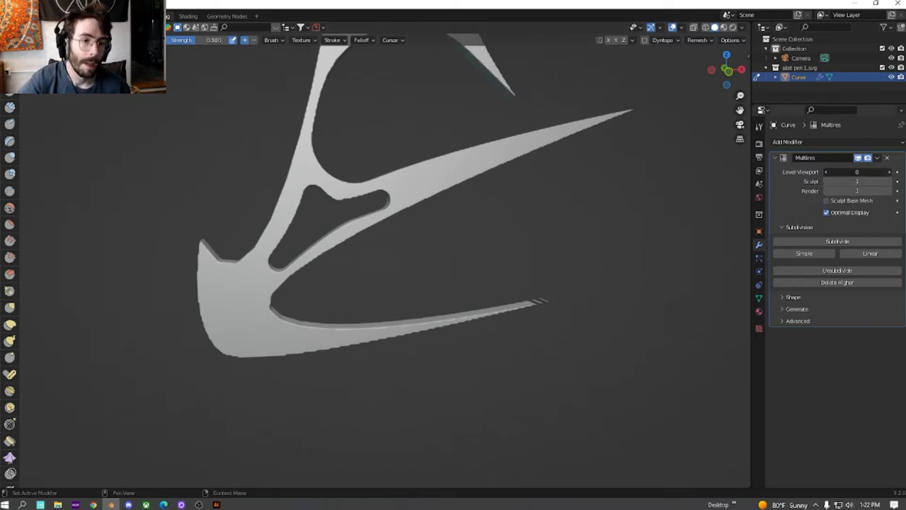
click(889, 172)
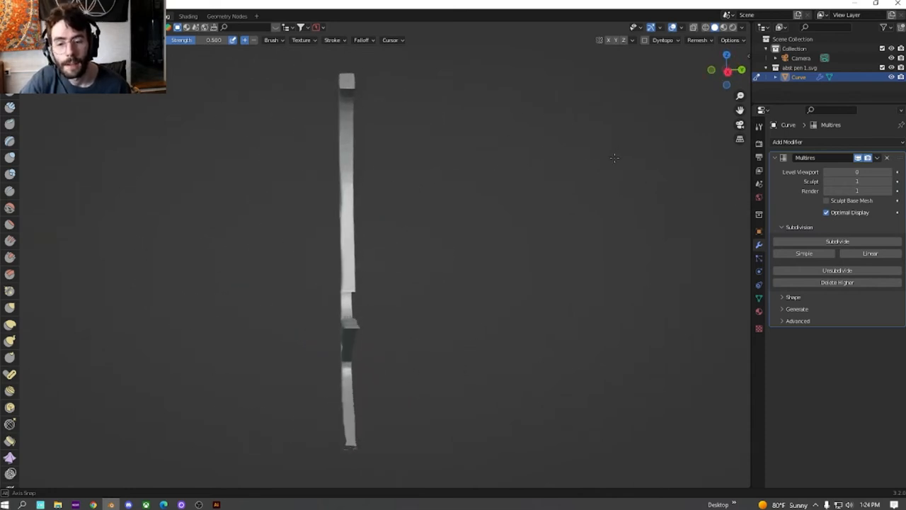
- Orbit the sculpted glyph back toward a front view
drag(614, 157, 600, 264)
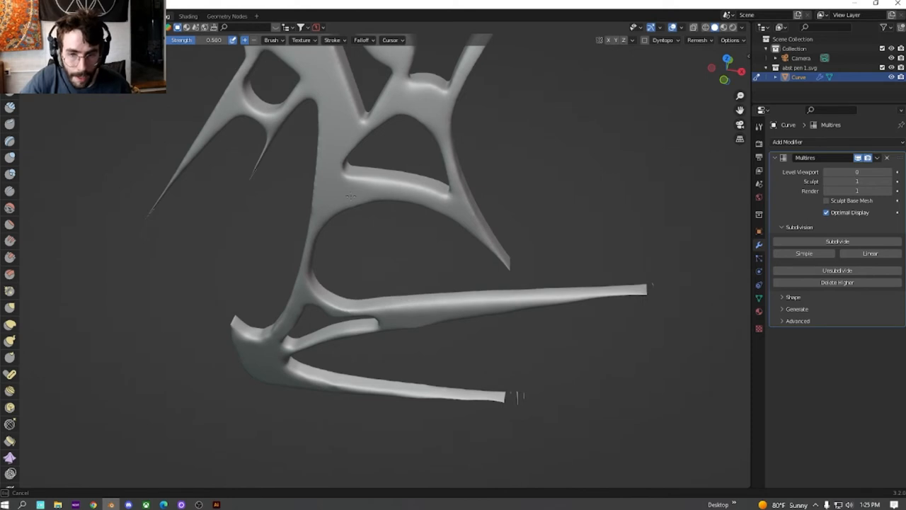
mouse_move(439, 130)
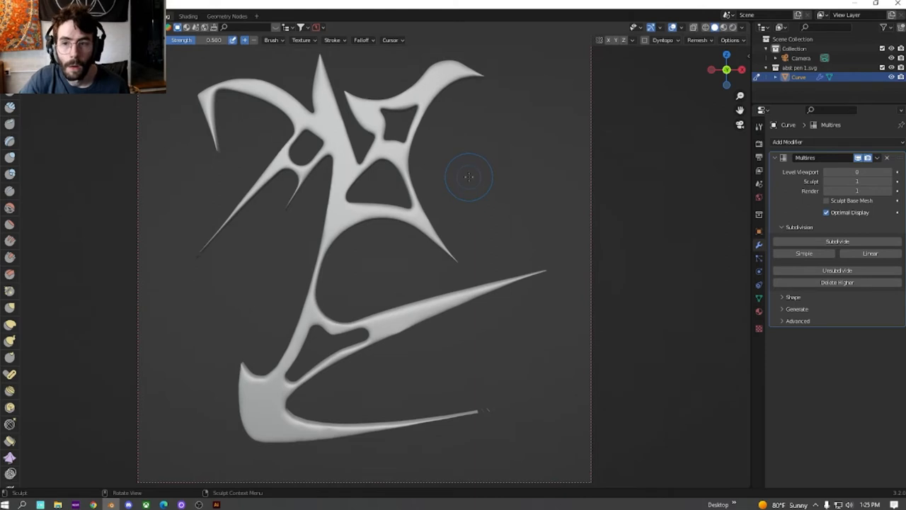
mouse_move(462, 172)
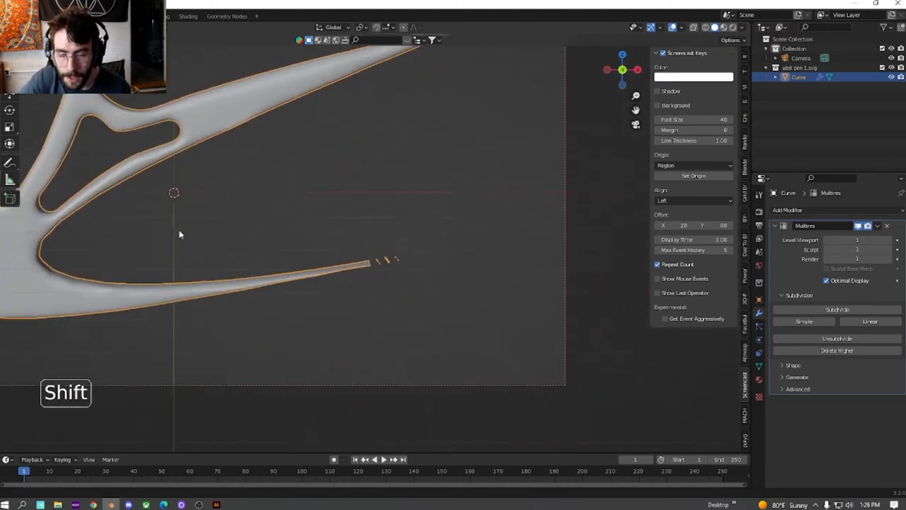
- Delete the loose fragments past the tail tip using Ctrl+L select-linked, then return to Object Mode
key(Tab)
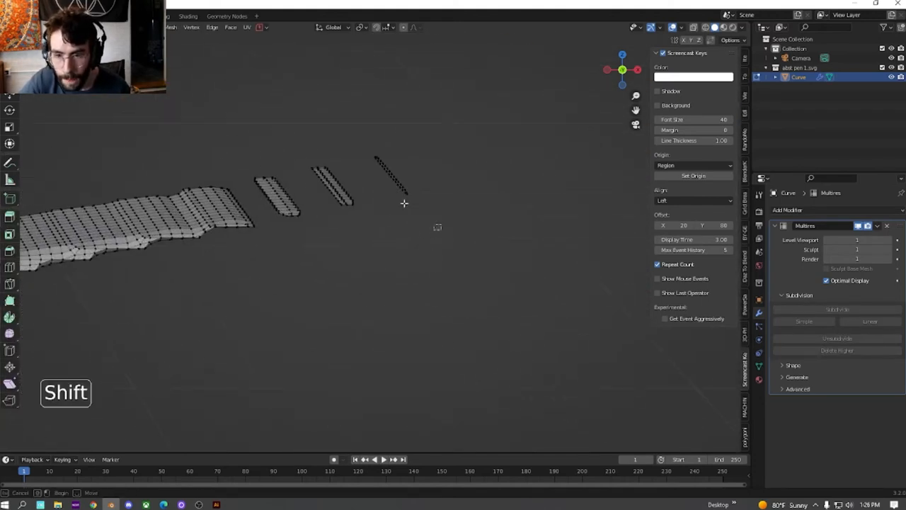
key(ctrl+l)
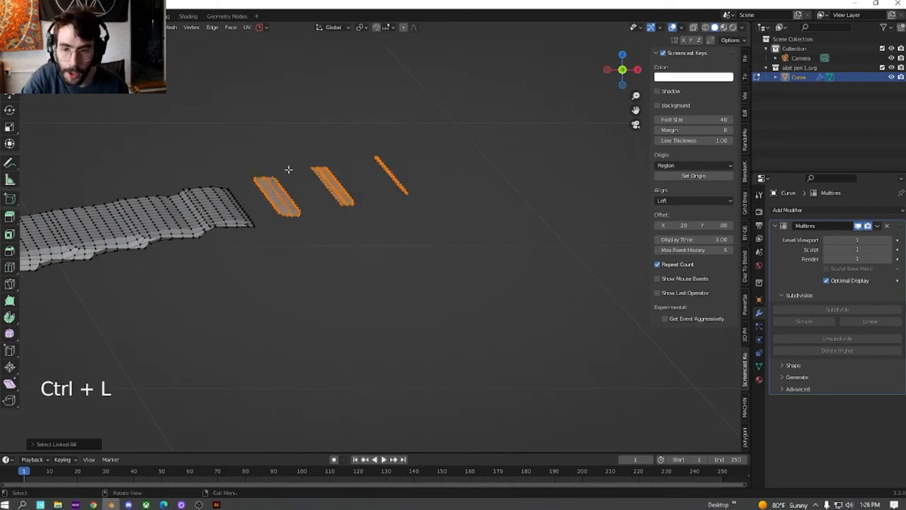
key(Delete)
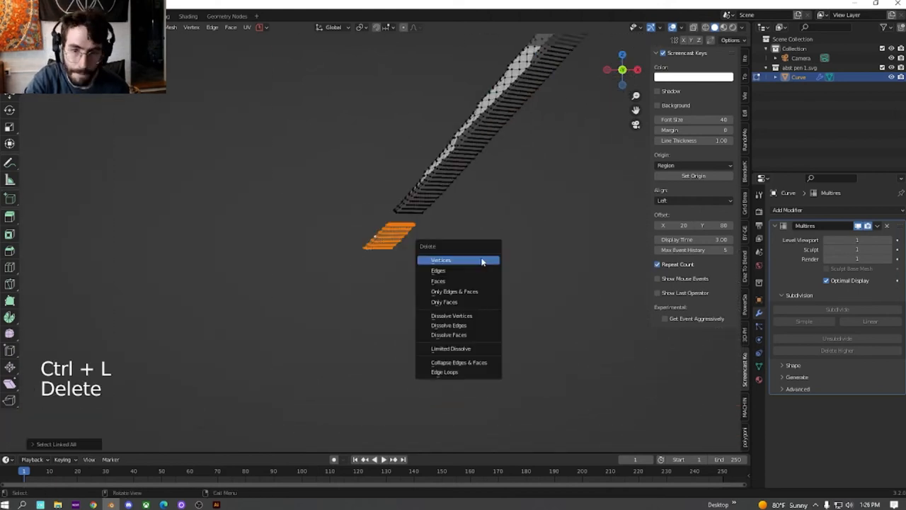
key(Tab)
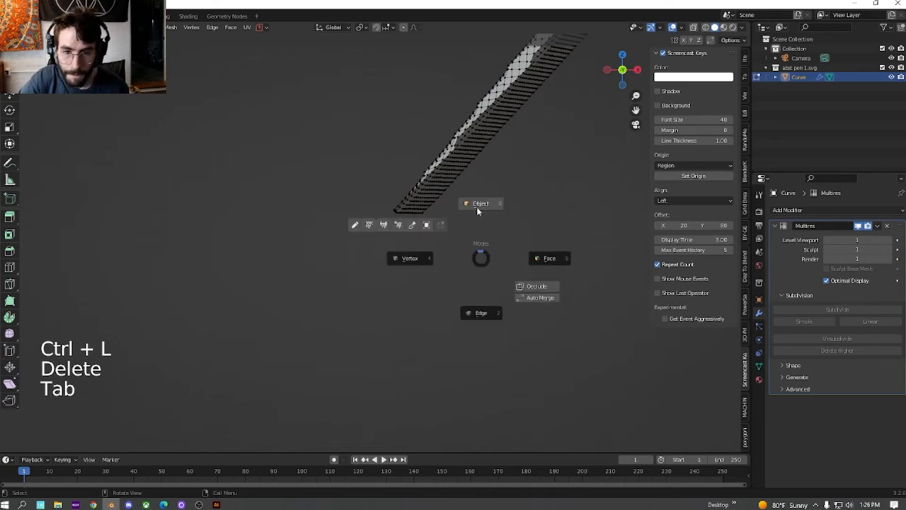
key(Tab)
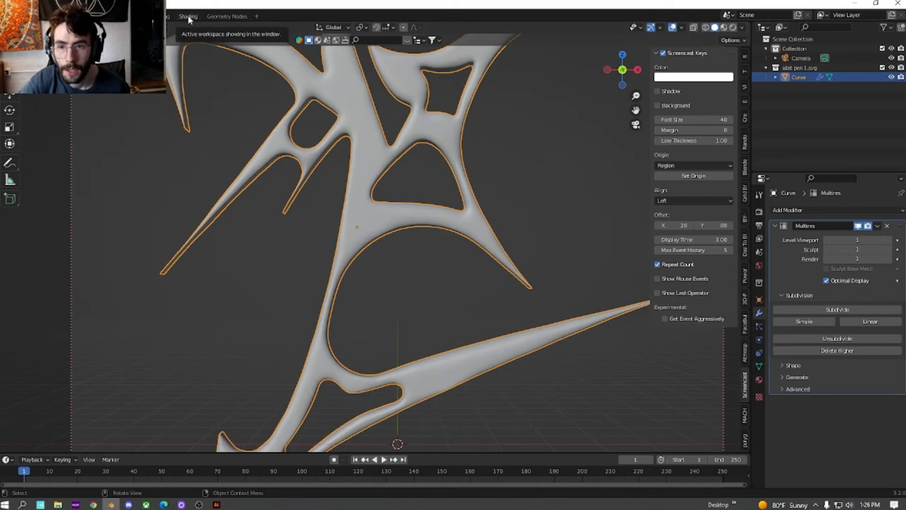
- In Shading, wire an Environment Texture into World Output using a BlenderKit cloudy sky HDRI
click(188, 16)
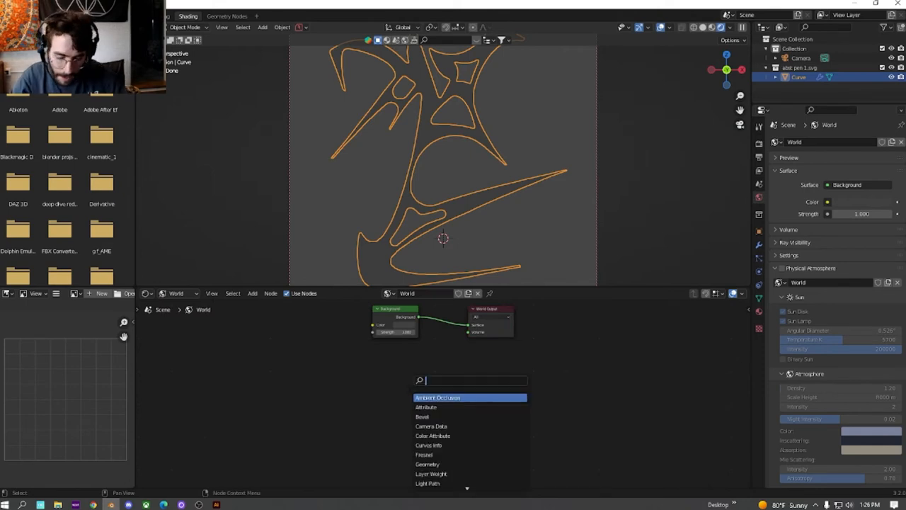
text(env)
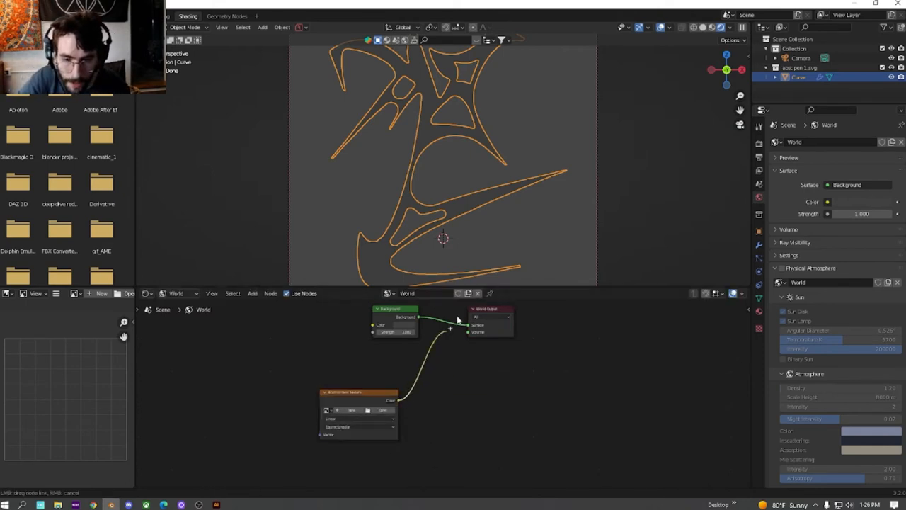
click(472, 329)
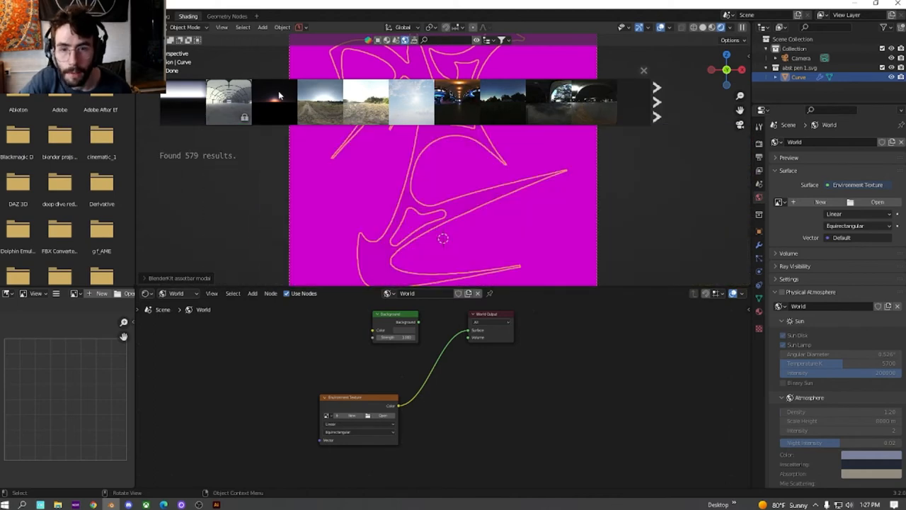
click(319, 101)
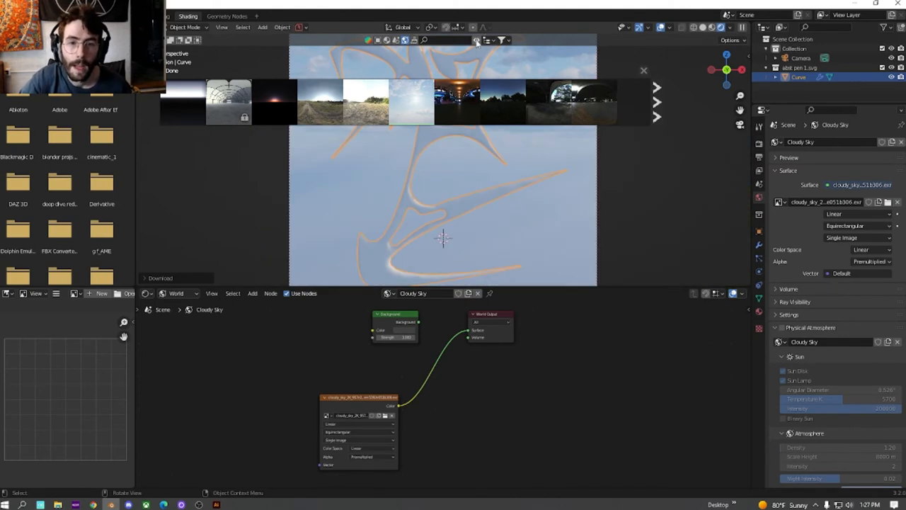
click(644, 70)
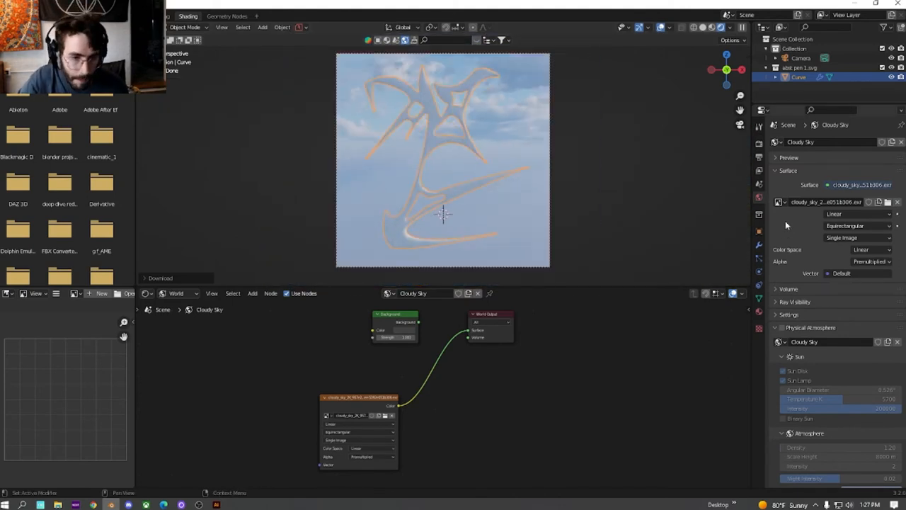
click(759, 144)
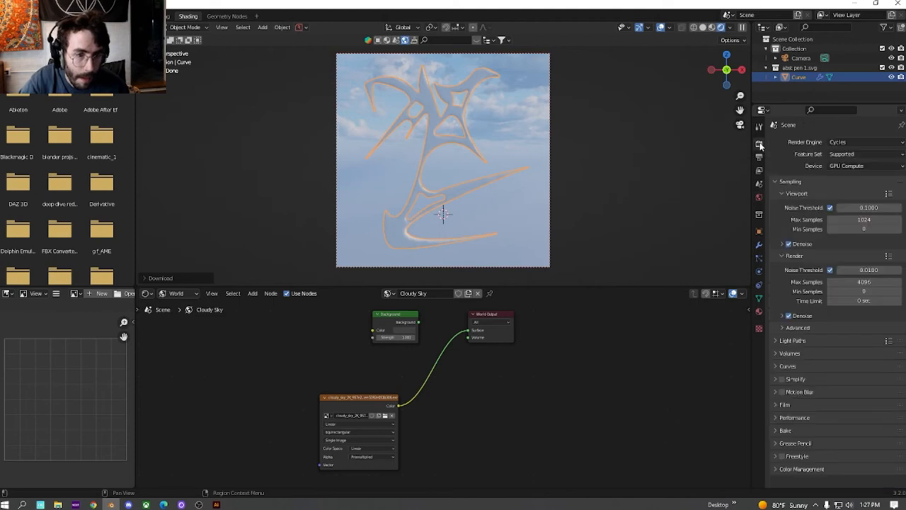
mouse_move(758, 192)
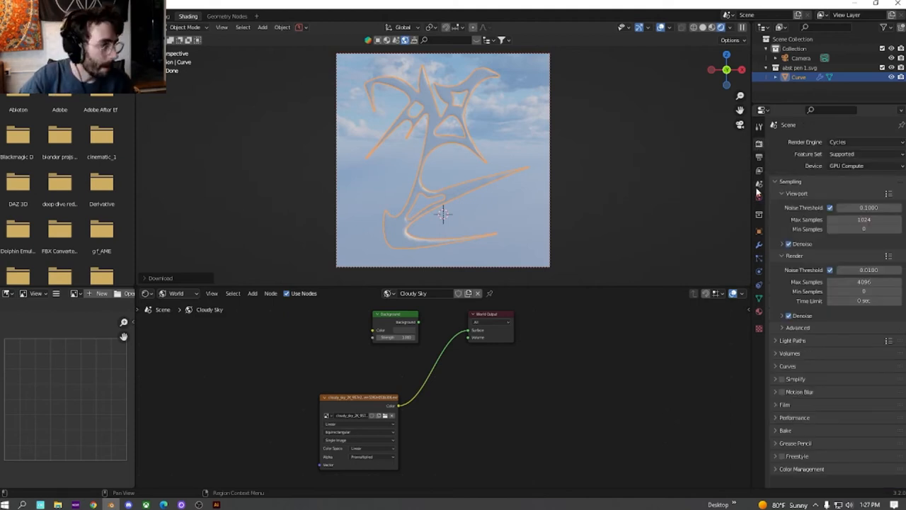
mouse_move(758, 204)
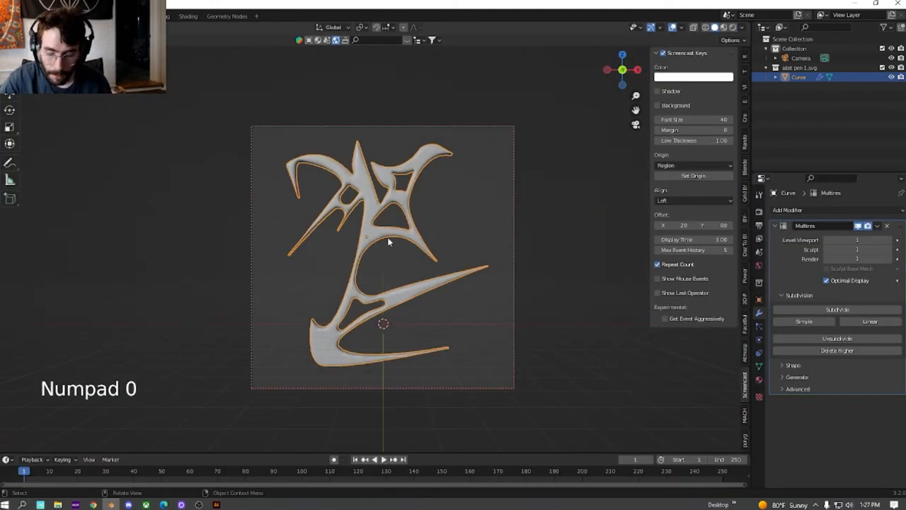
- Add a plane and move it behind the glyph as a camera-view backdrop
key(shift+a)
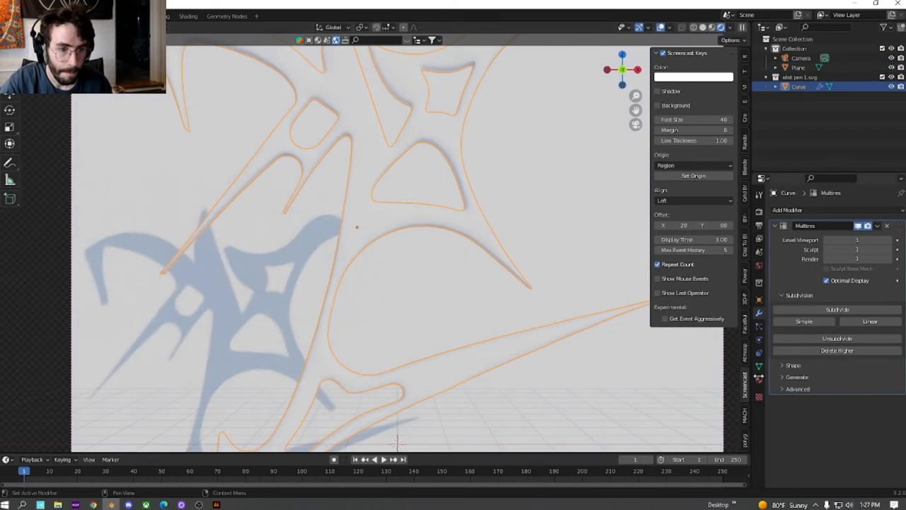
click(798, 67)
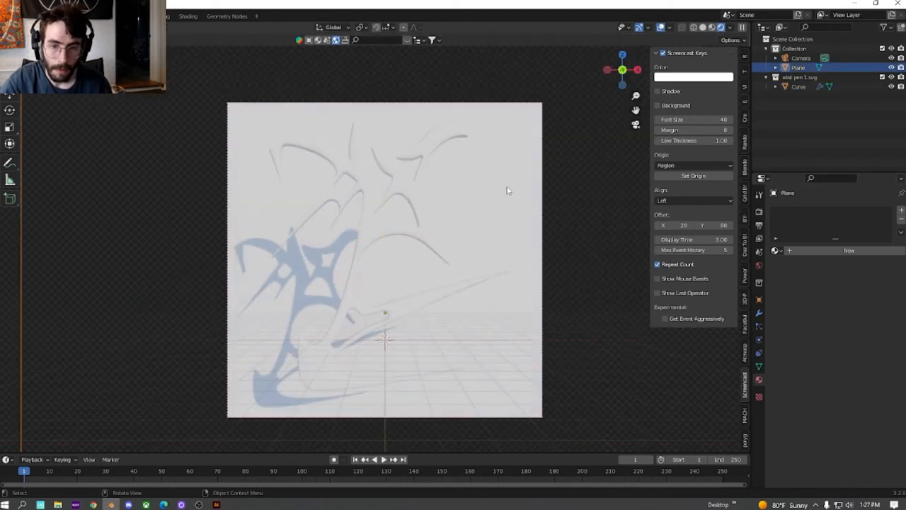
key(g)
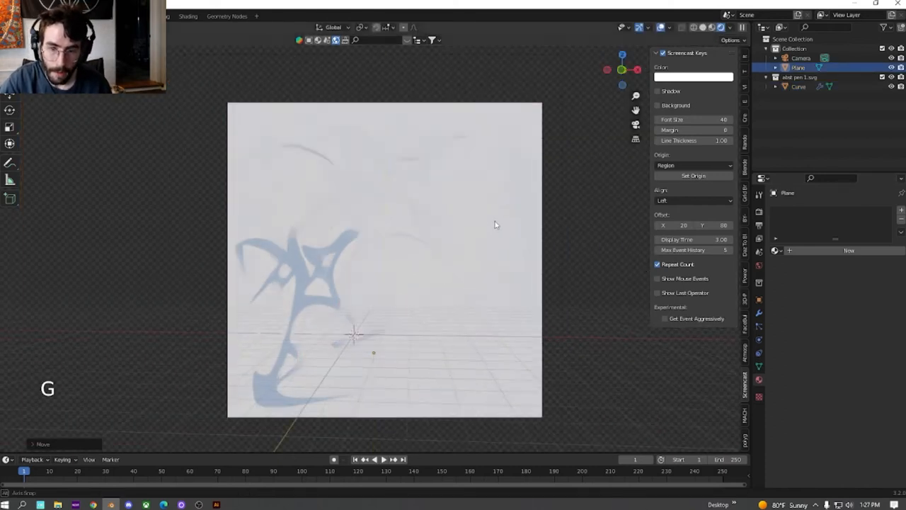
key(g)
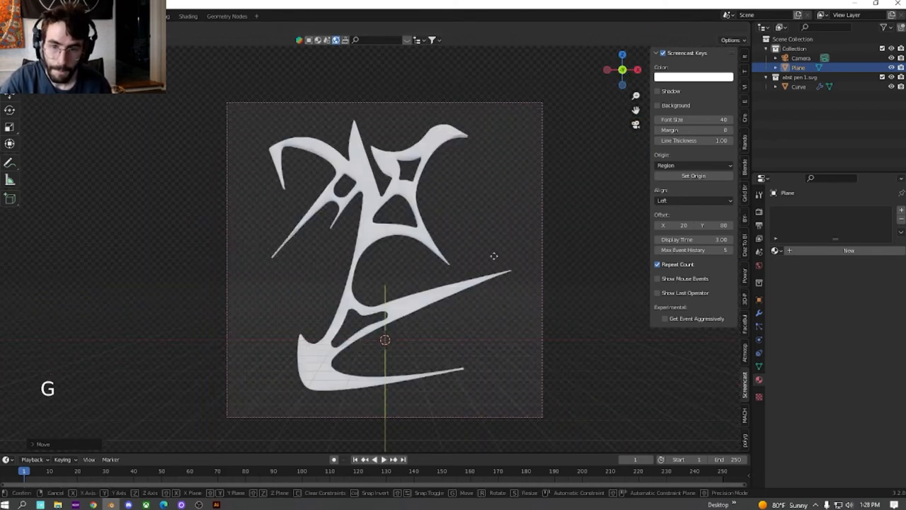
key(s)
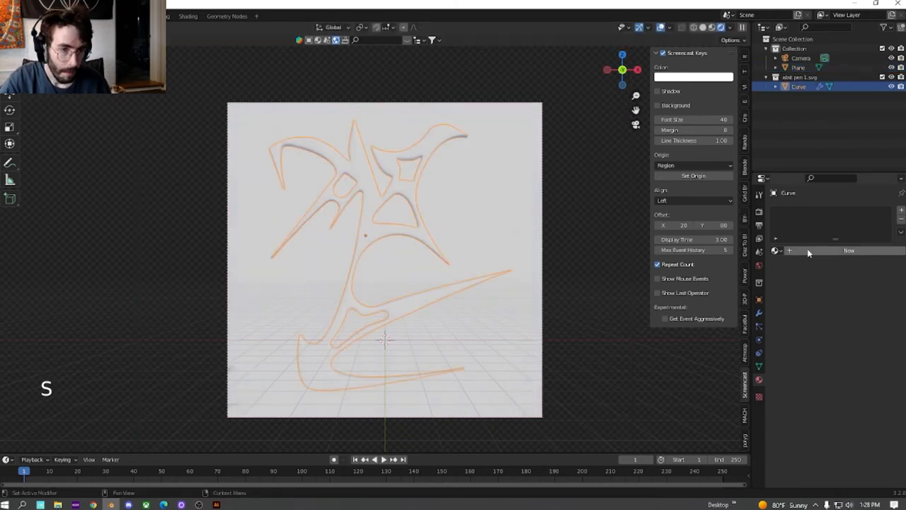
- Create a new glyph material with Metallic set to 1 and apply Shade Smooth
click(848, 250)
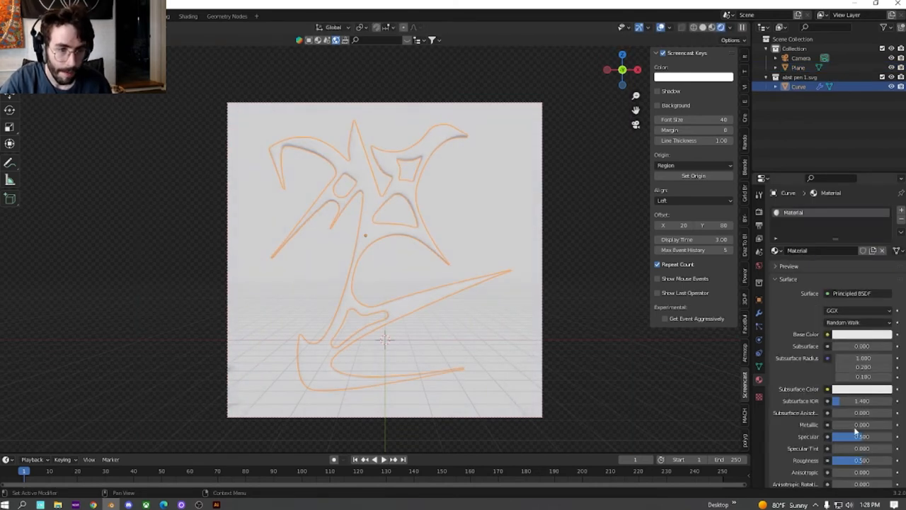
scroll(down, 3)
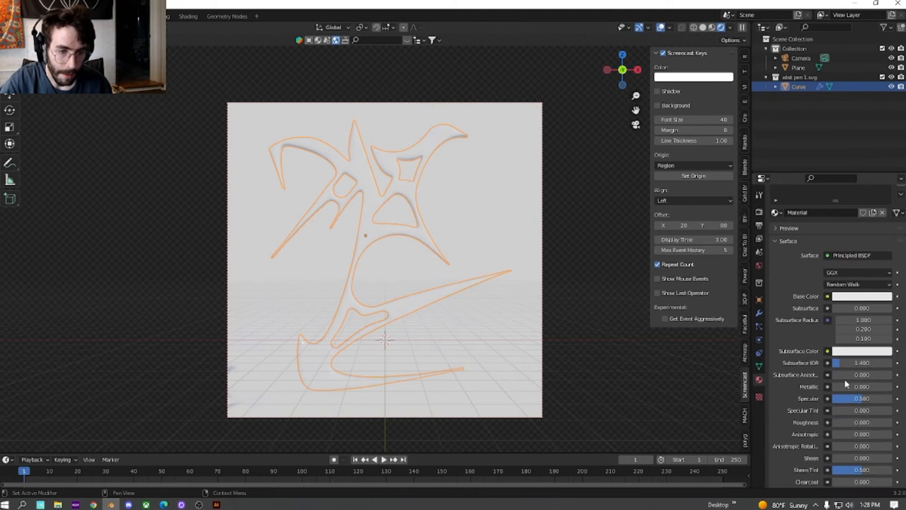
click(862, 386)
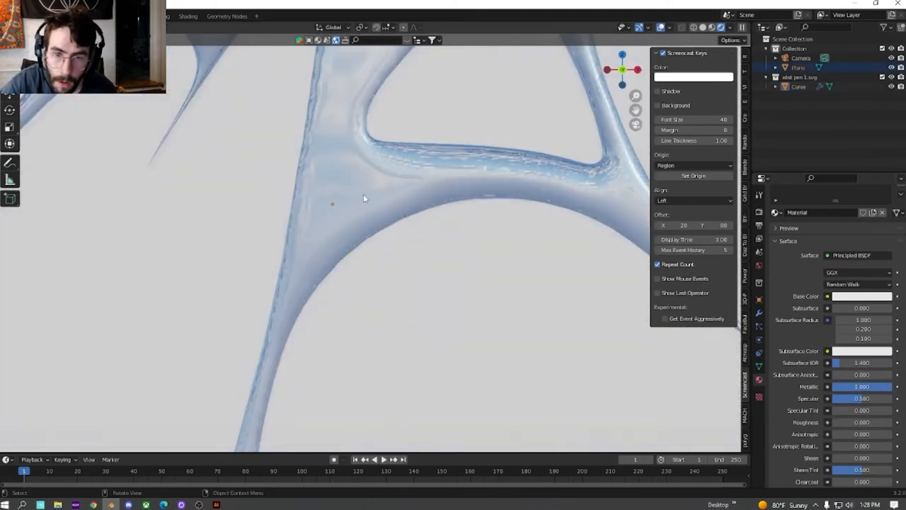
right_click(363, 198)
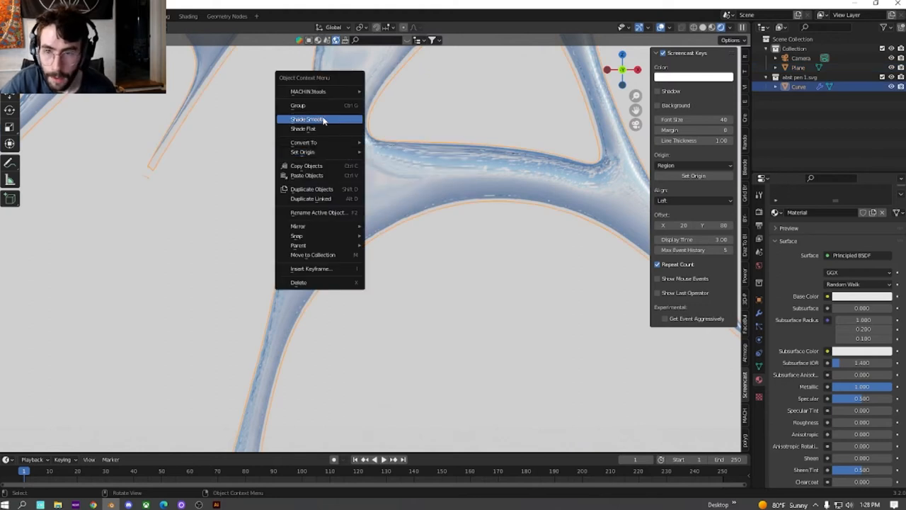
click(307, 119)
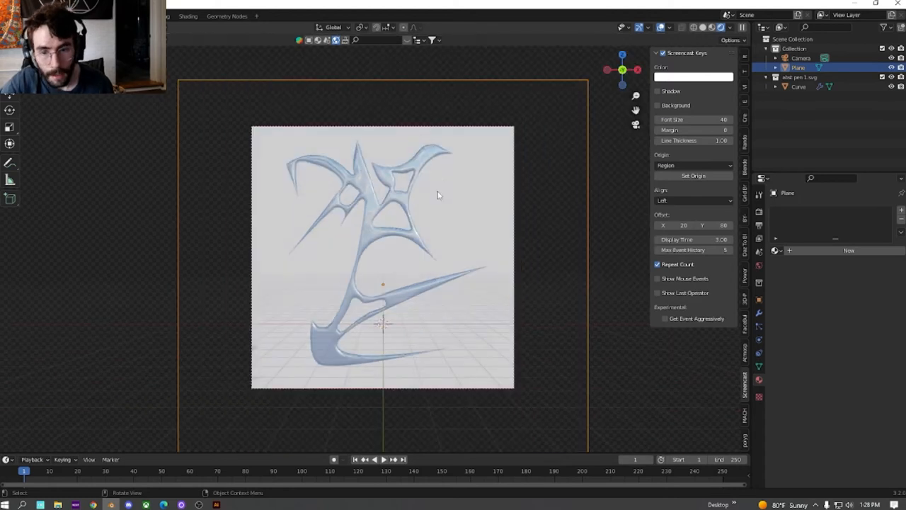
- Rotate the chrome glyph into a tilted pose
key(r)
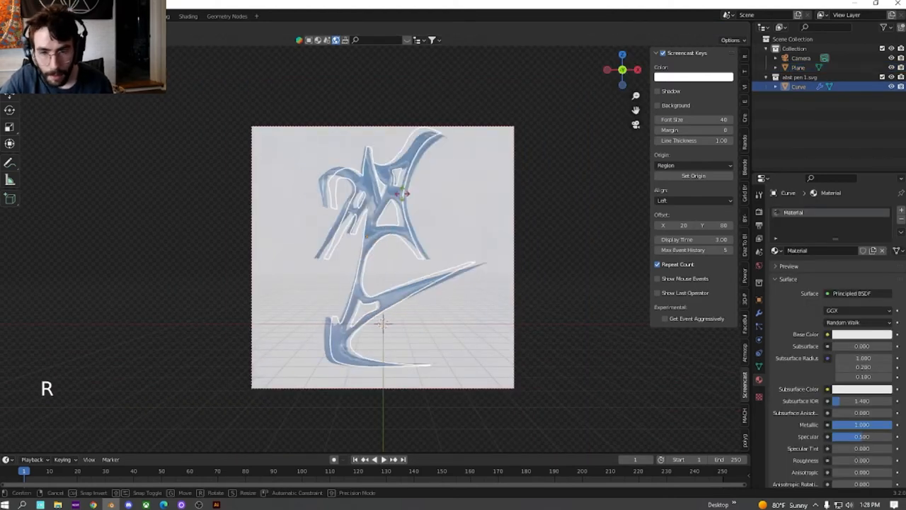
mouse_move(368, 262)
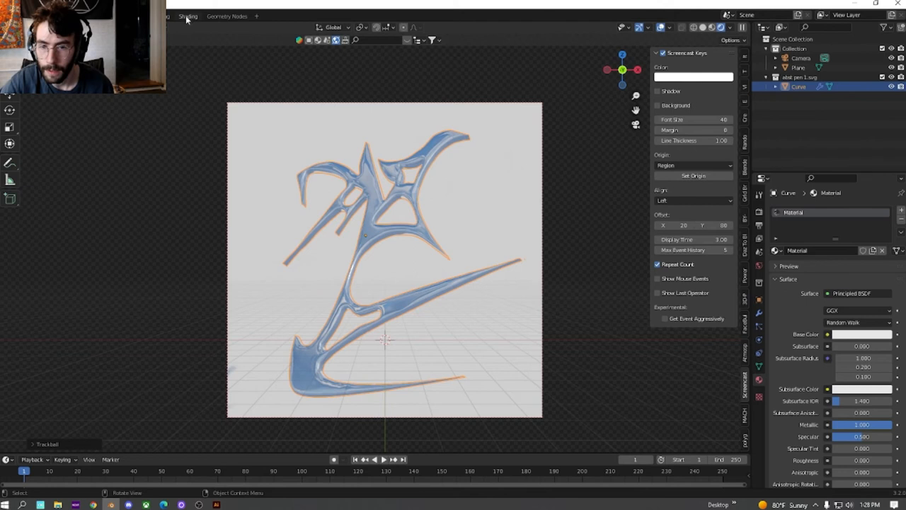
- In the Shading workspace, add a Sun light and rotate it onto the glyph
click(187, 16)
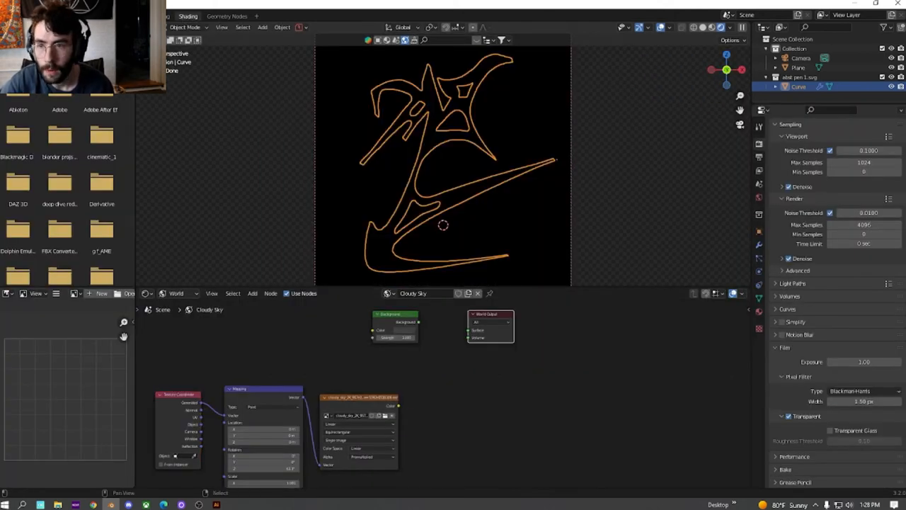
key(shift+a)
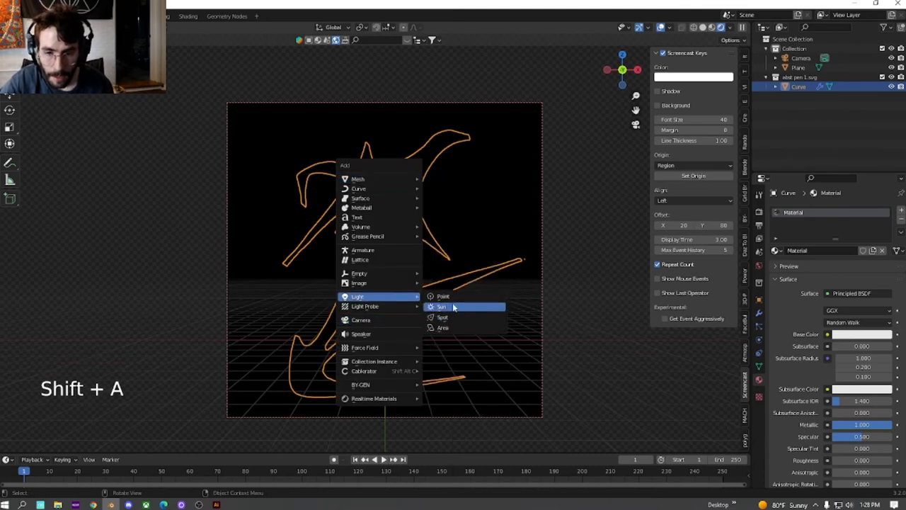
click(441, 307)
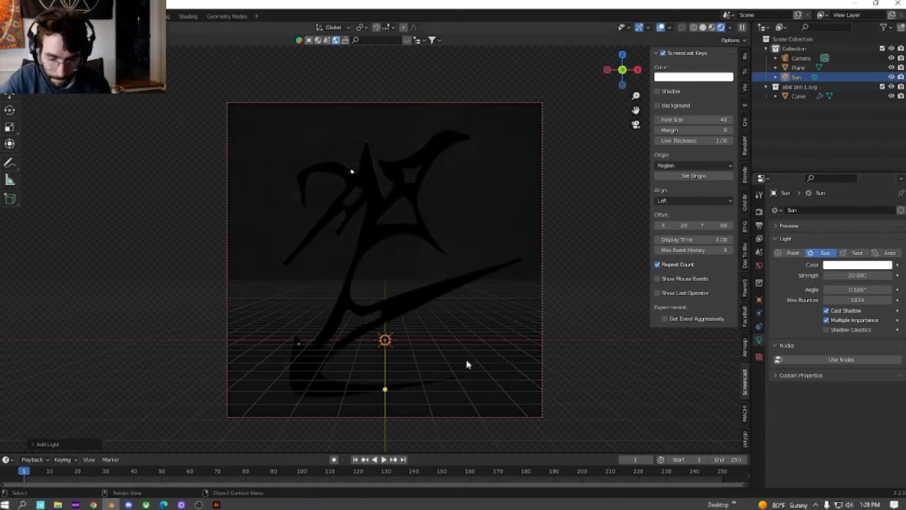
key(r)
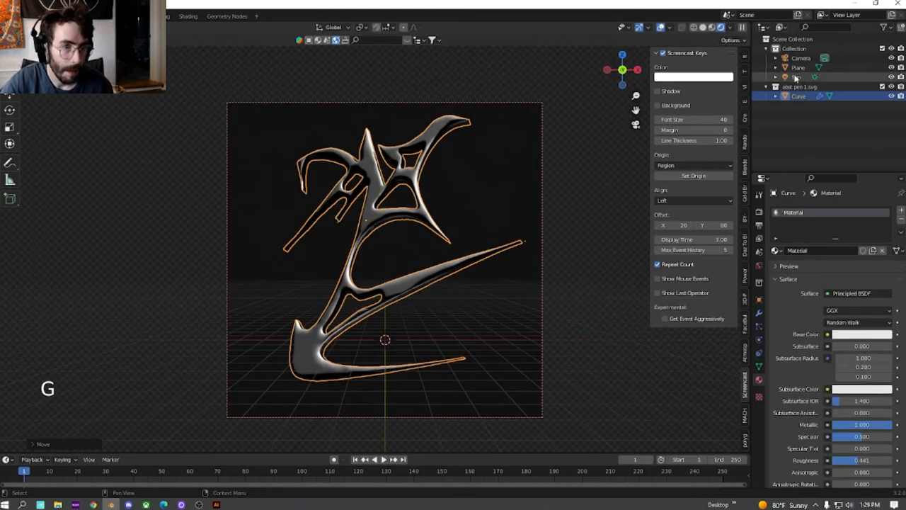
- Delete the sun light and set the world back to a cloudy sky HDRI
key(Delete)
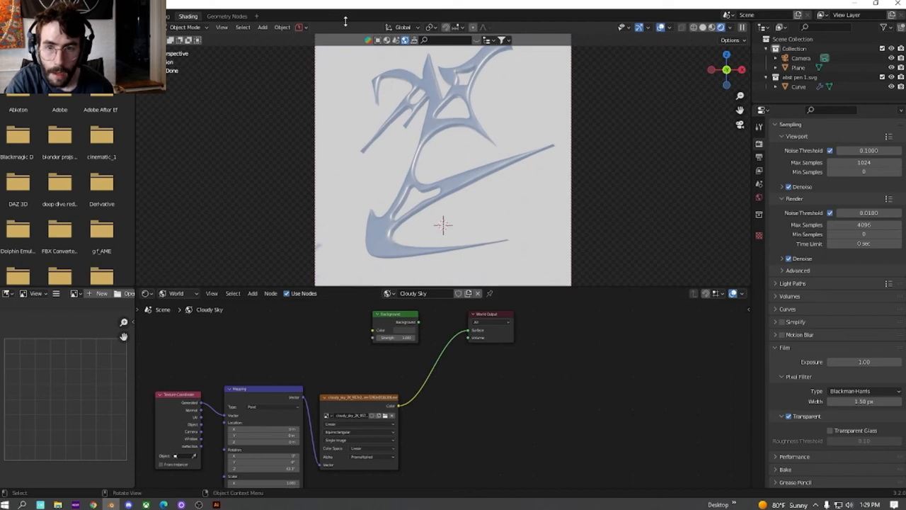
click(372, 414)
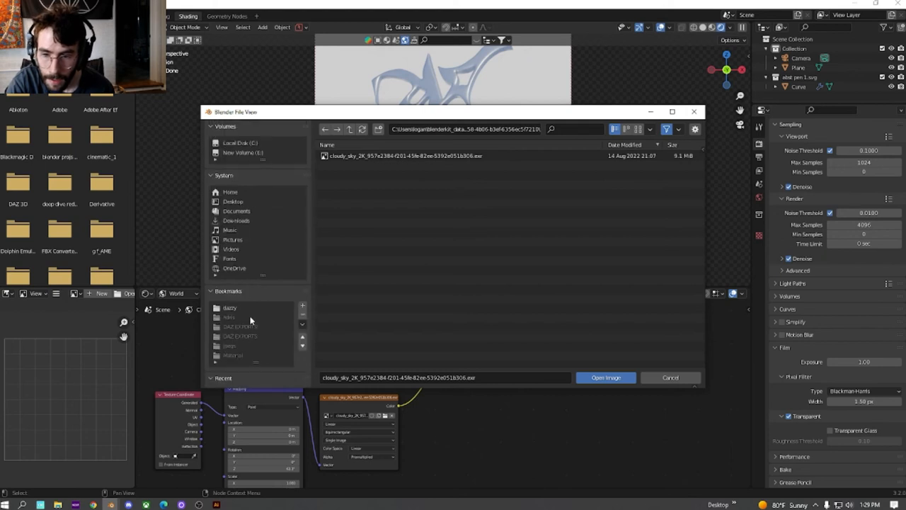
click(605, 377)
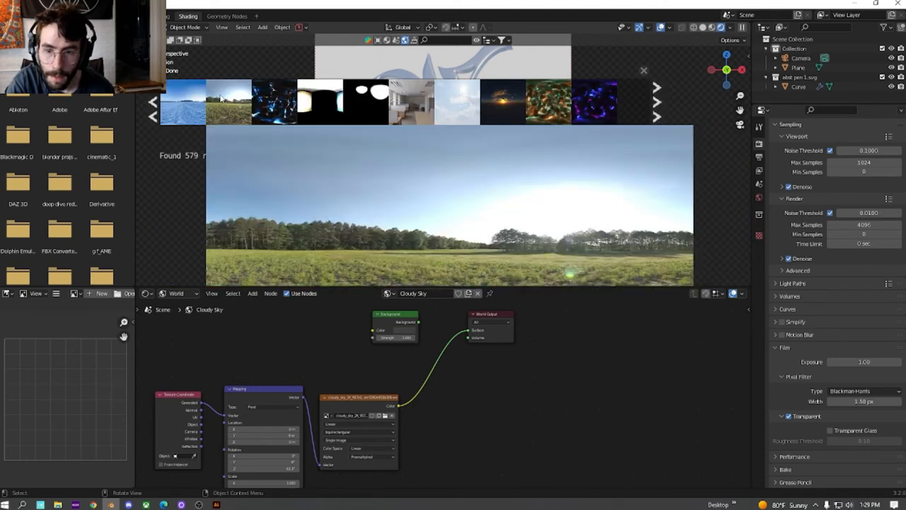
click(228, 101)
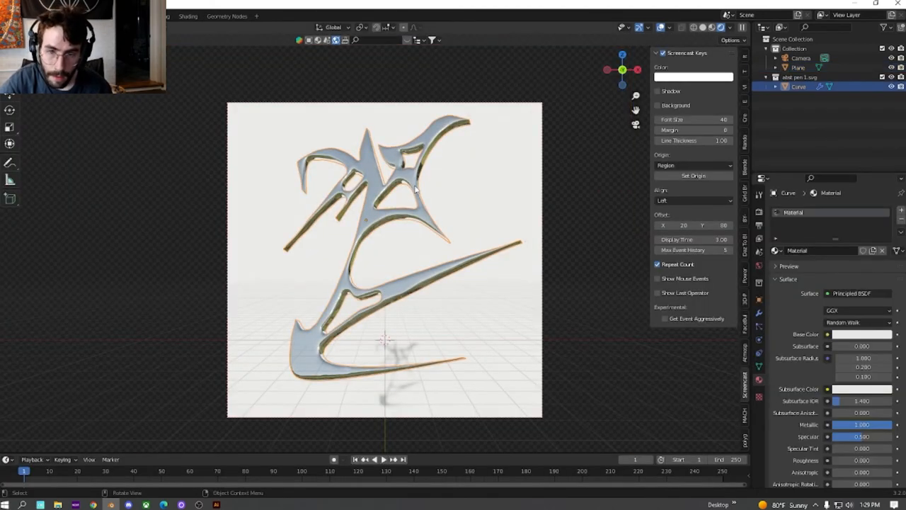
- Zoom in on the glyph's lower sweeping stroke for sculpting
scroll(up, 3)
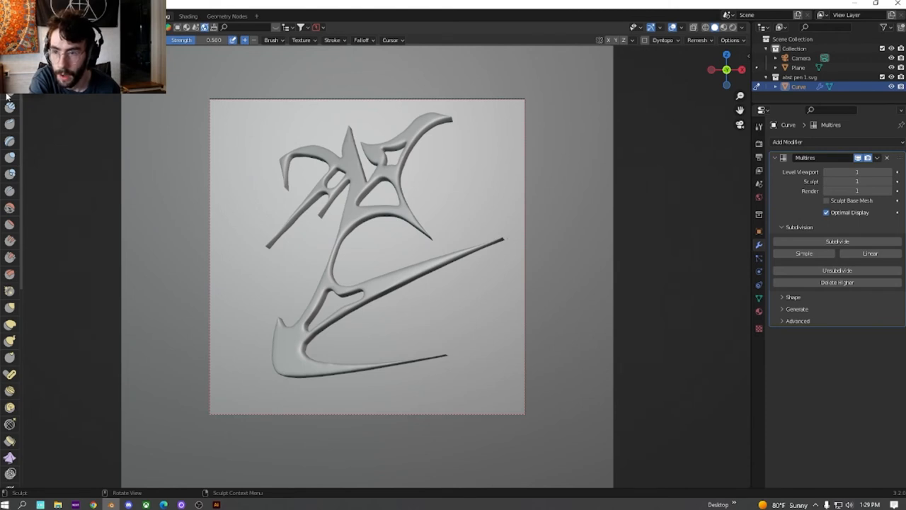
mouse_move(10, 173)
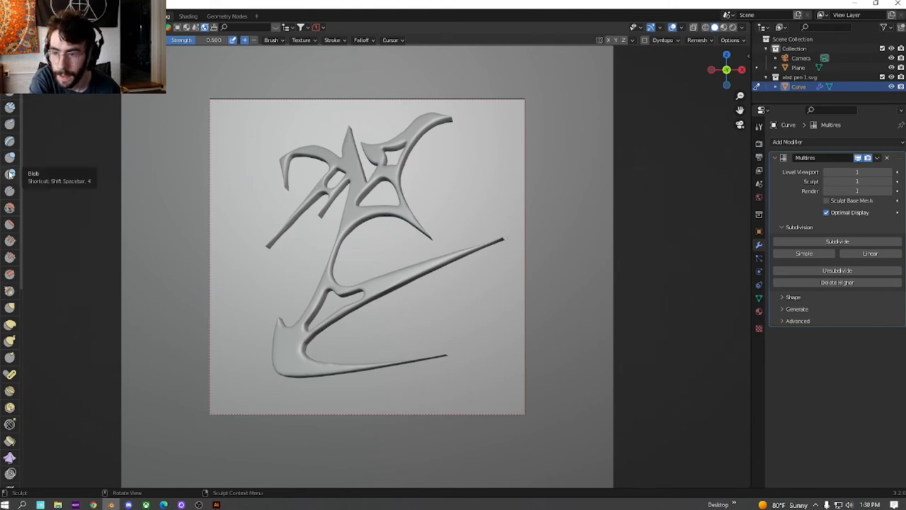
mouse_move(10, 333)
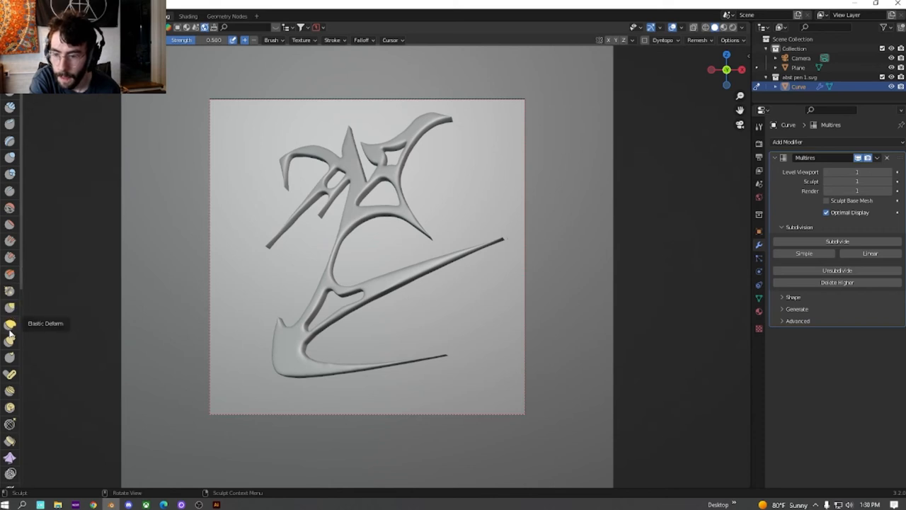
mouse_move(10, 391)
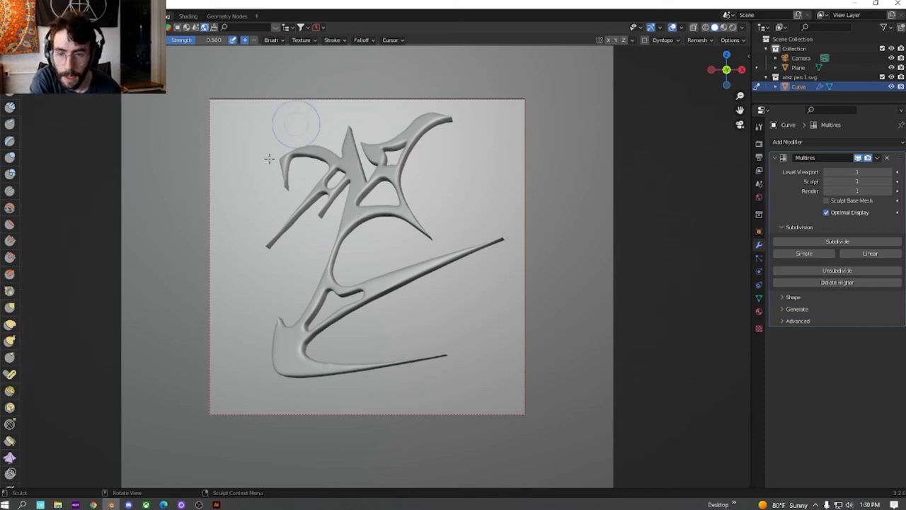
mouse_move(433, 204)
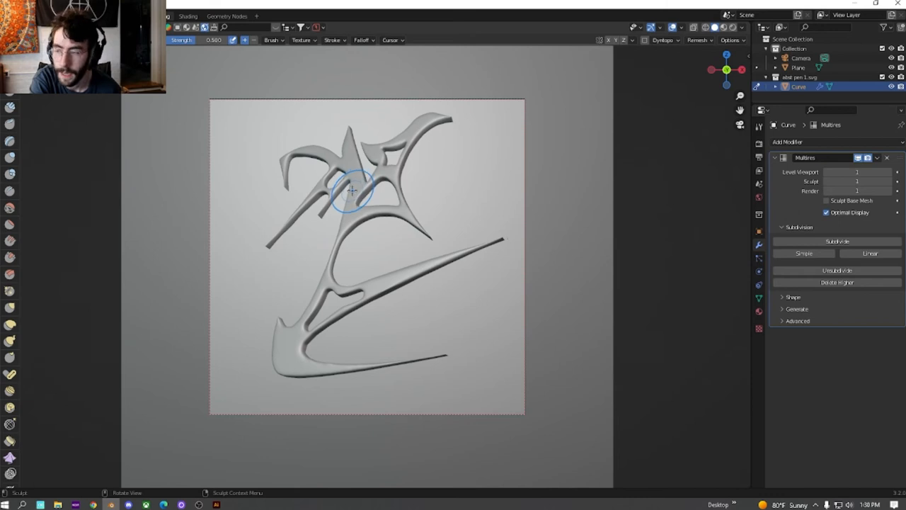
mouse_move(344, 204)
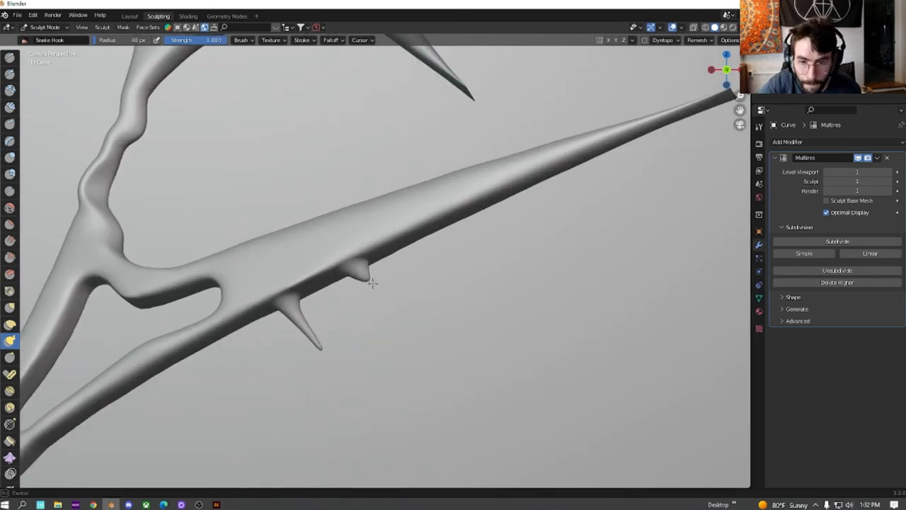
- Sculpt more thorns and round blobs onto the glyph's strokes and joints
drag(375, 283, 269, 352)
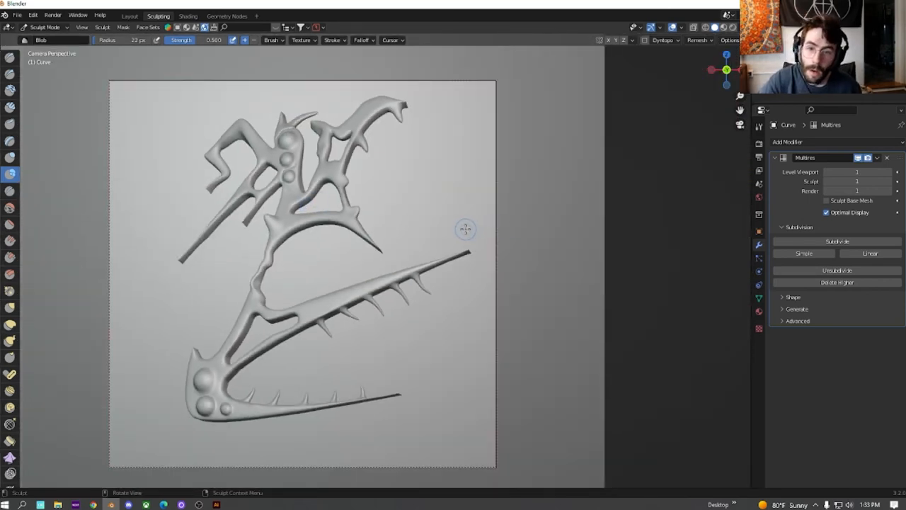
mouse_move(459, 226)
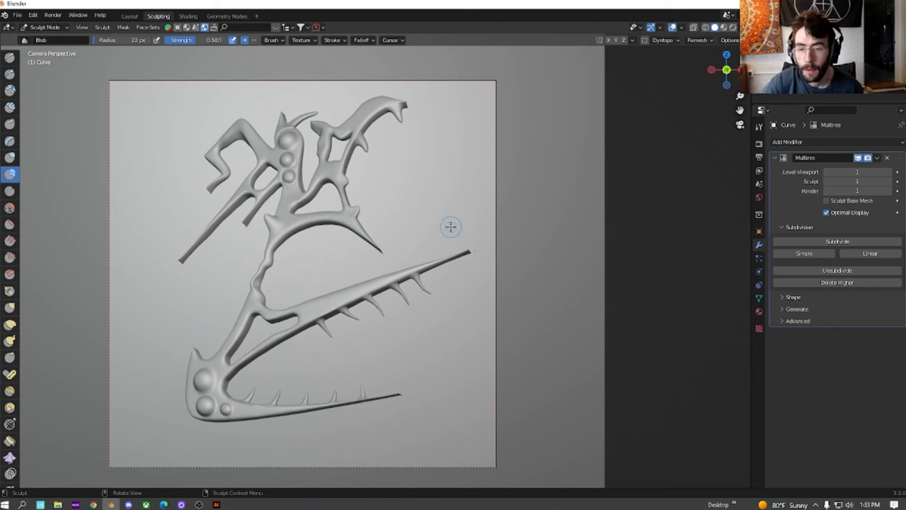
mouse_move(444, 228)
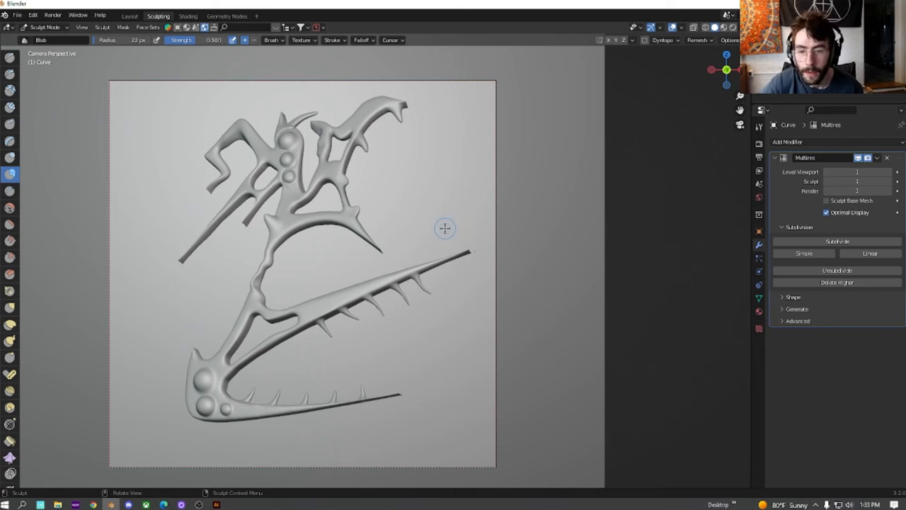
mouse_move(432, 224)
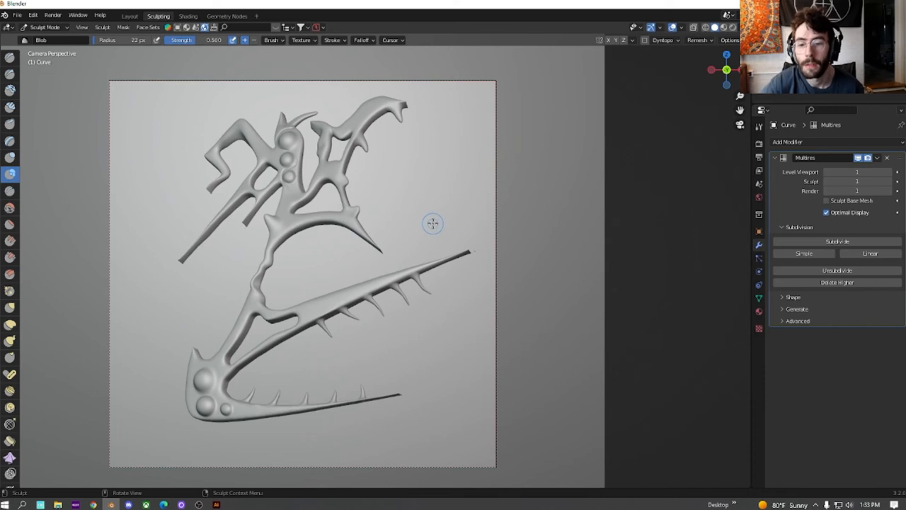
mouse_move(418, 234)
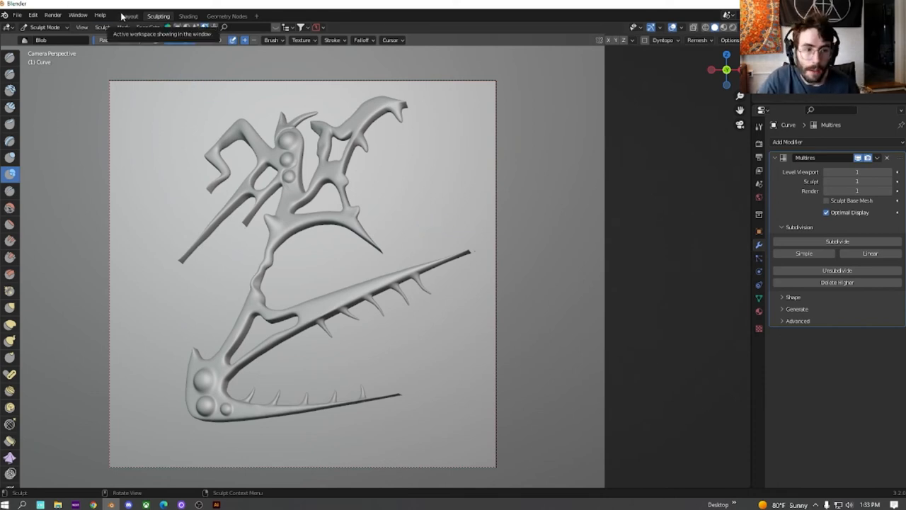
mouse_move(152, 63)
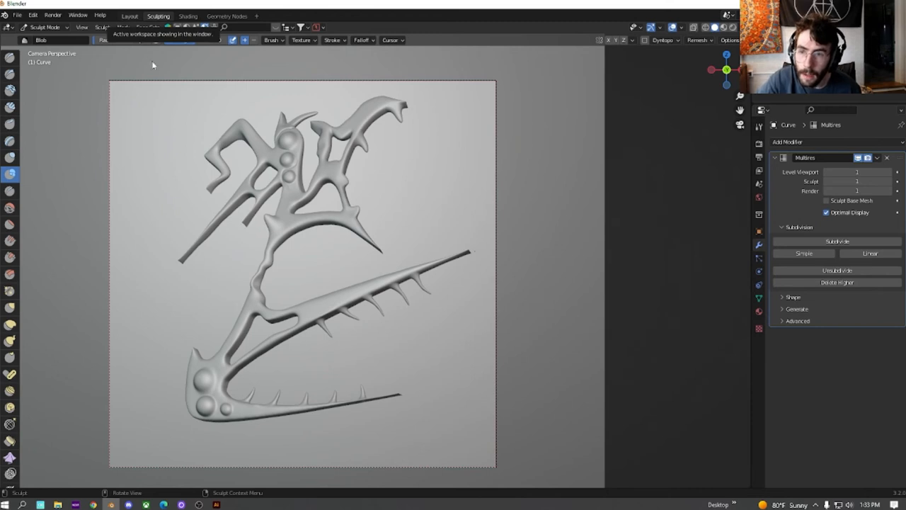
- Return to Layout, set Local transform orientation, and scale the spiked glyph down
click(129, 16)
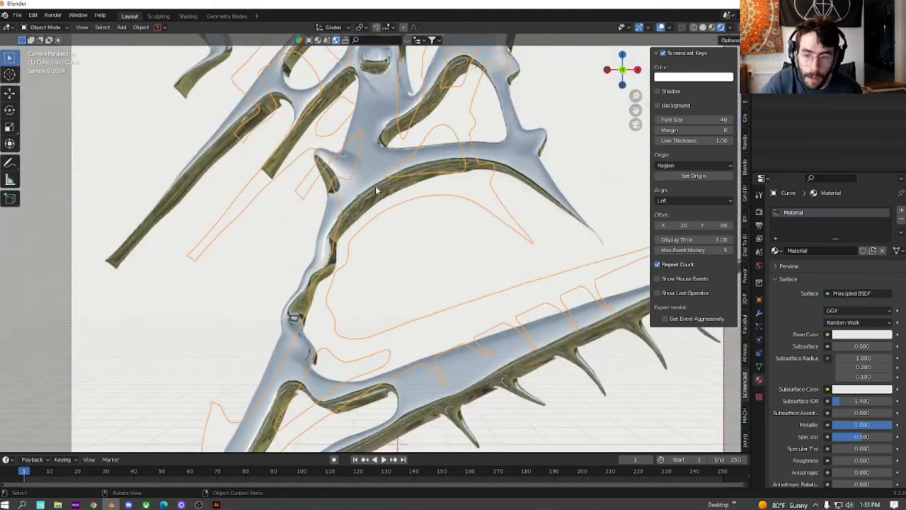
click(332, 27)
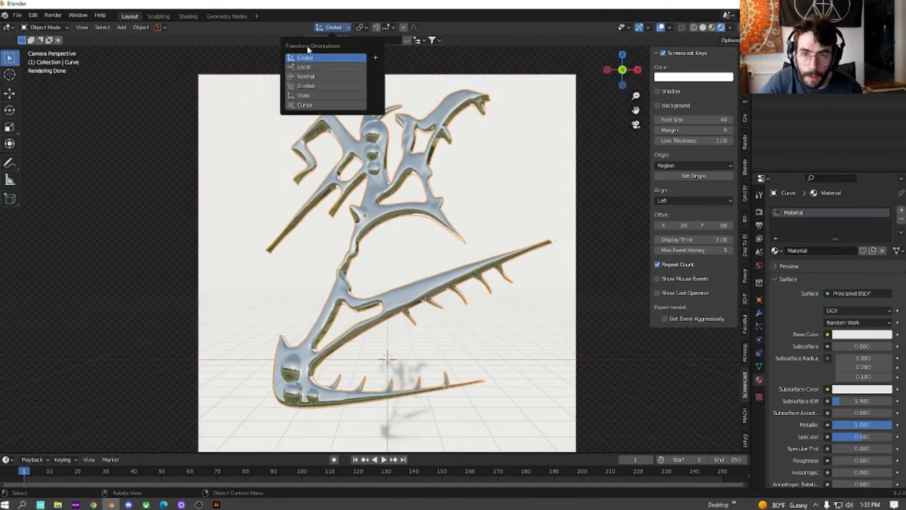
click(304, 66)
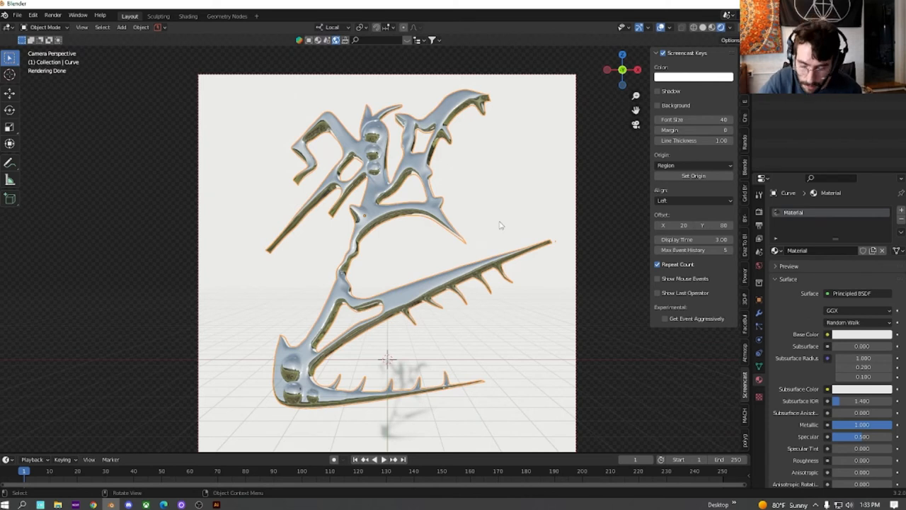
key(s)
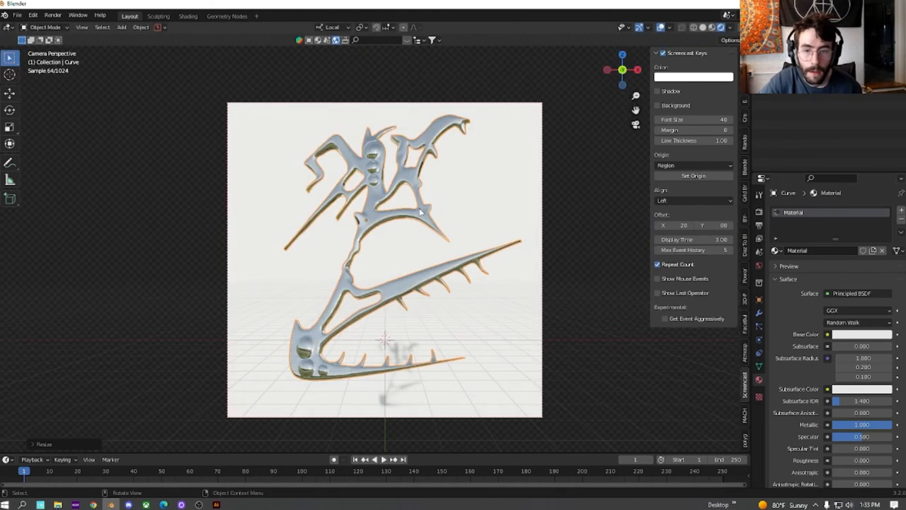
key(s)
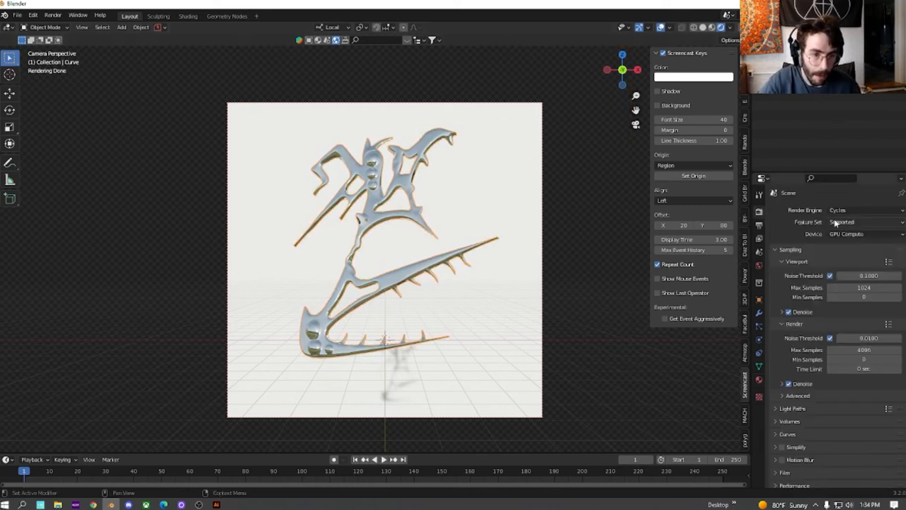
- Set the output resolution to 1080 × 1350 px
click(759, 227)
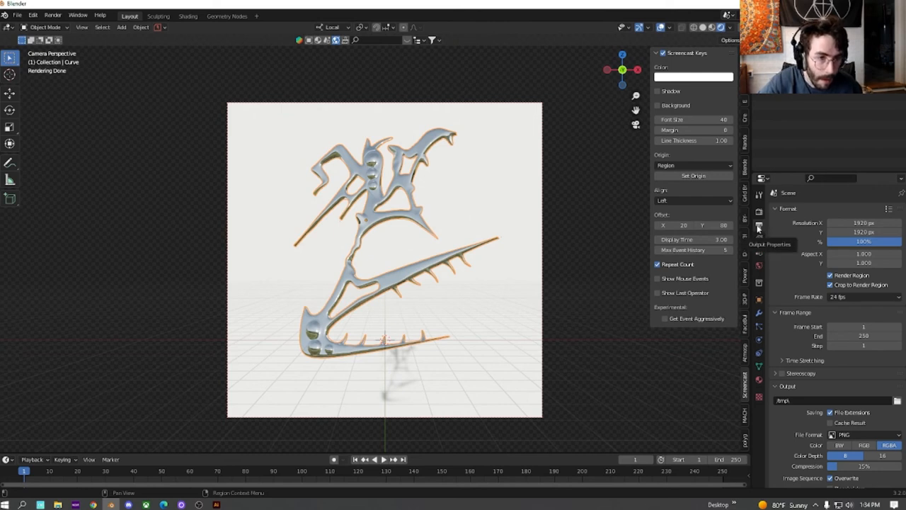
click(863, 222)
text(1080)
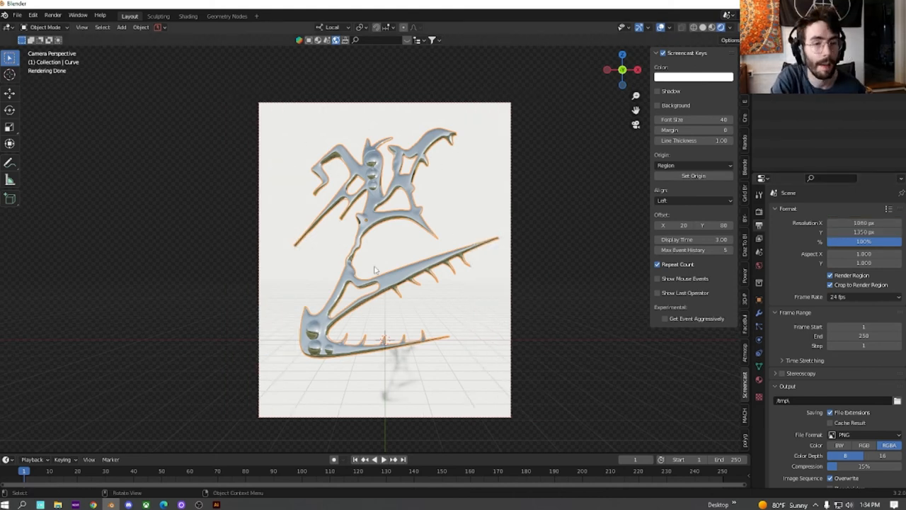
mouse_move(453, 246)
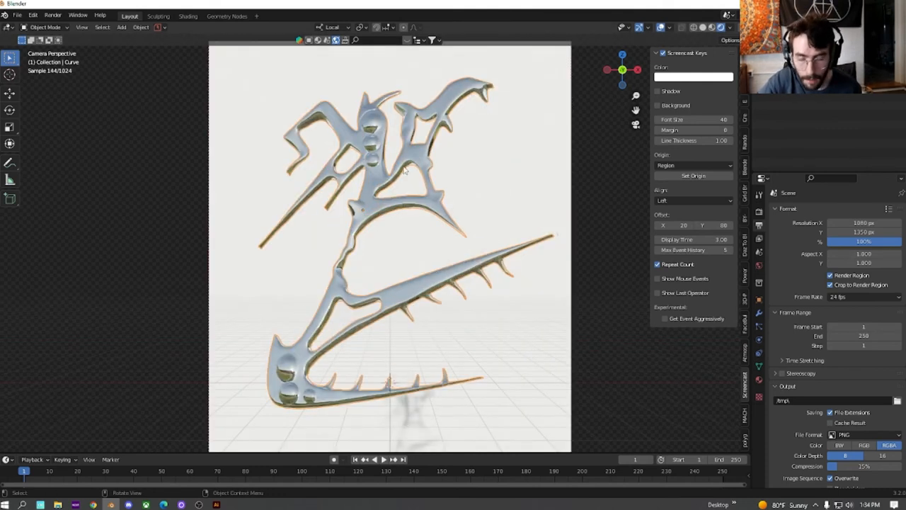
- Scale the glyph down and apply its transform
key(s)
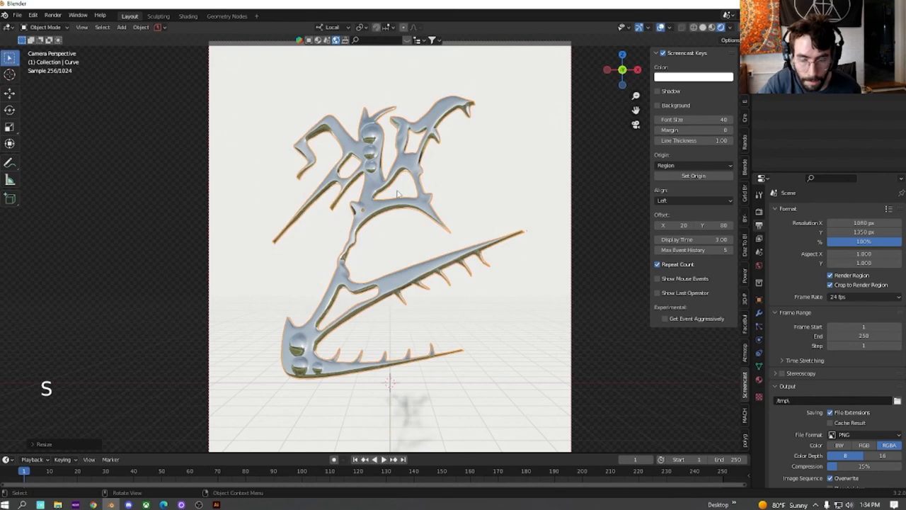
key(ctrl+a)
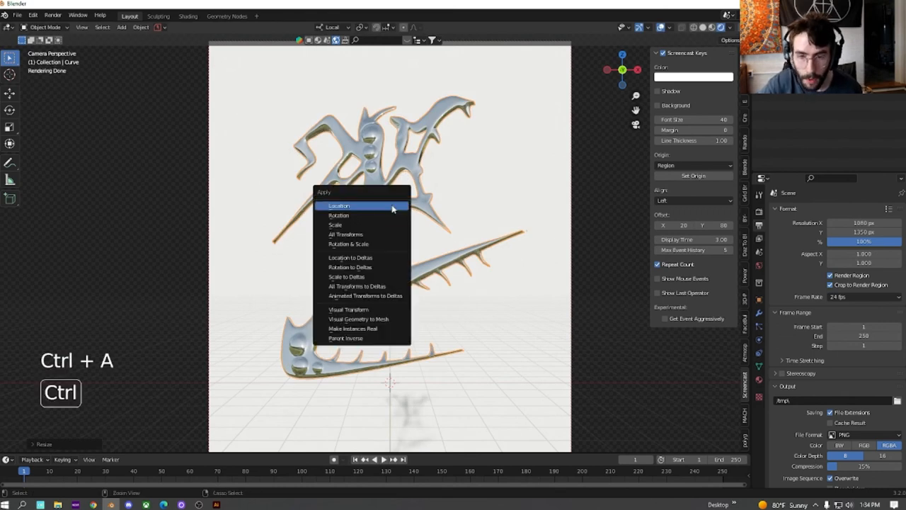
click(338, 206)
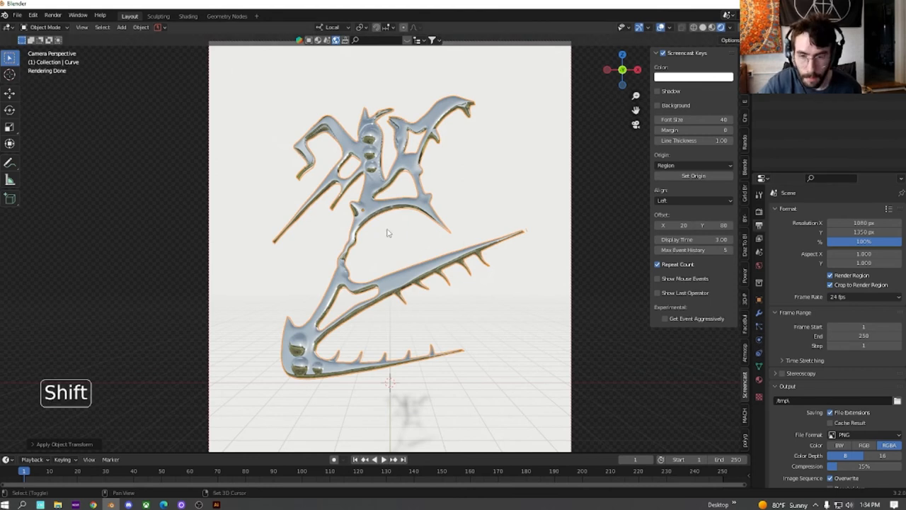
- Add a Plain Axes empty, then undo it
key(shift+a)
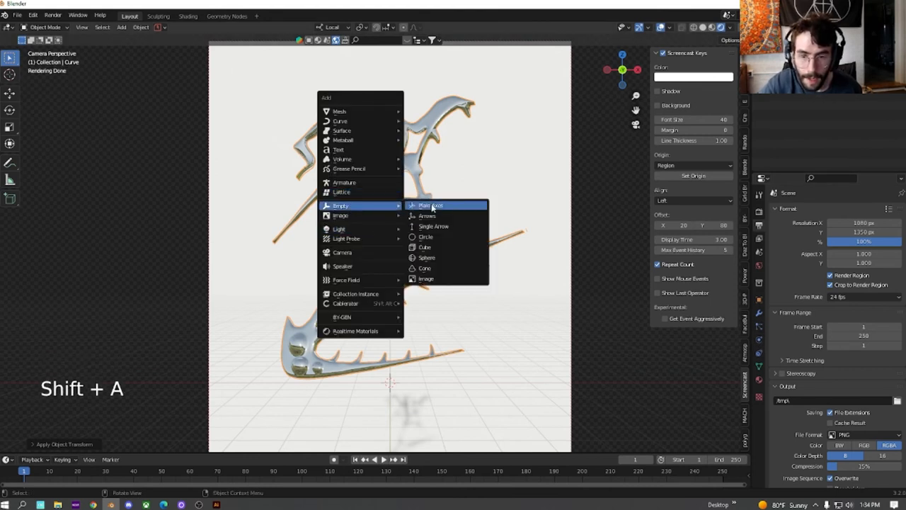
click(431, 205)
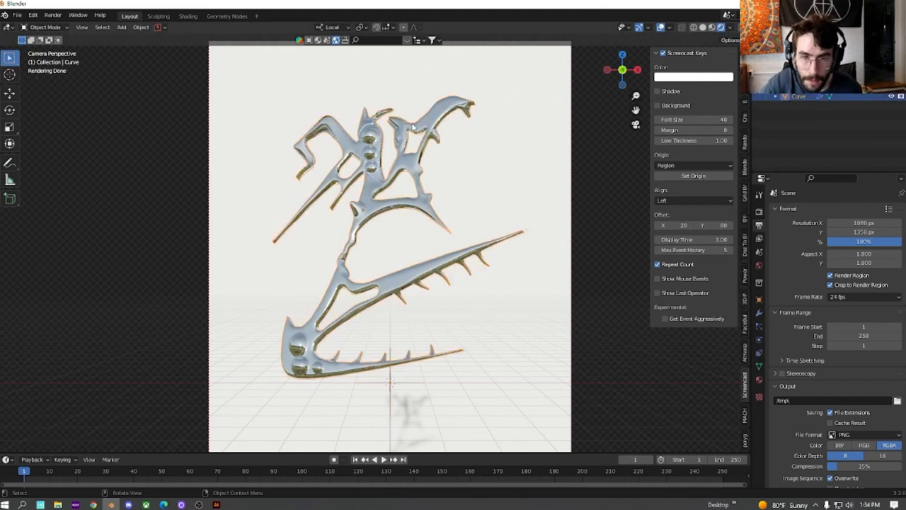
key(g)
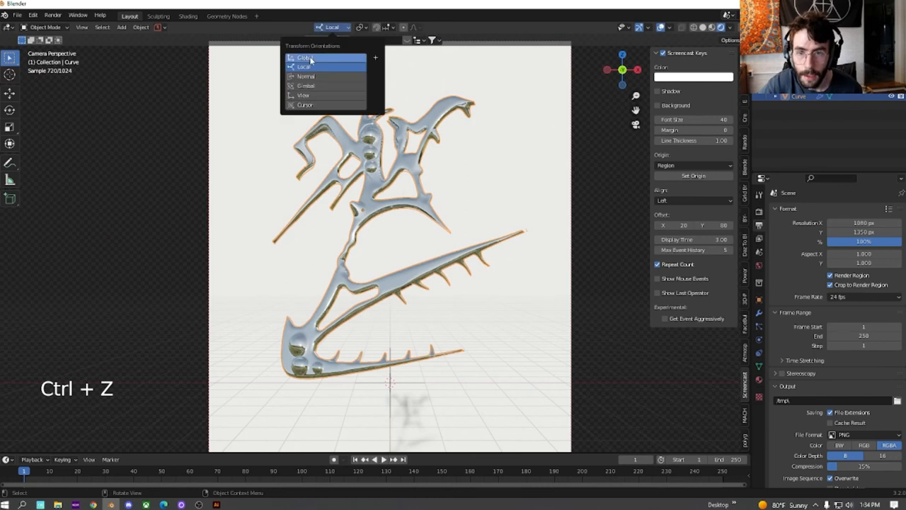
- Add a Mirror modifier to the glyph with the Empty as mirror object, in Solid shading
key(g)
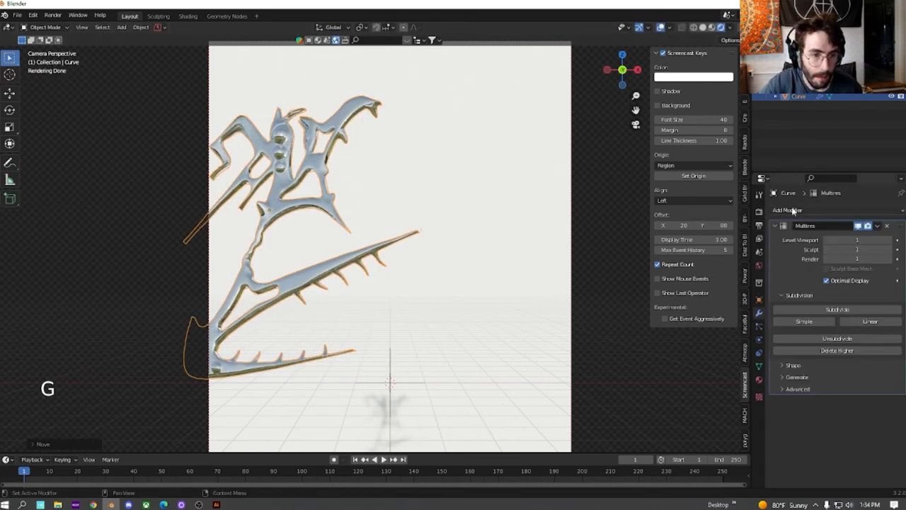
click(787, 210)
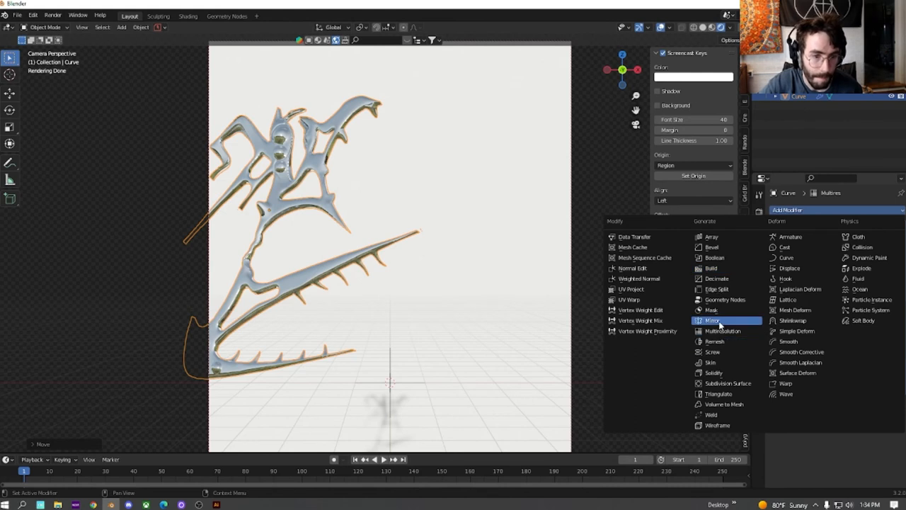
mouse_move(440, 264)
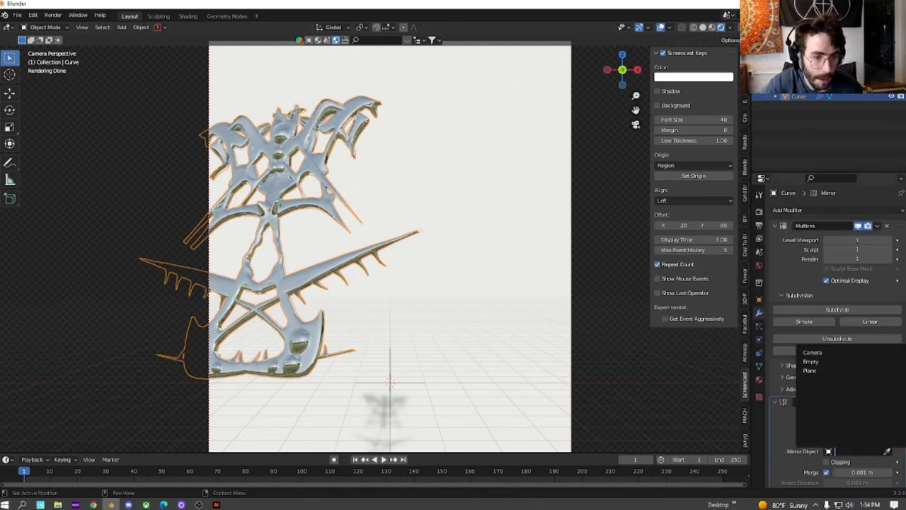
mouse_move(810, 362)
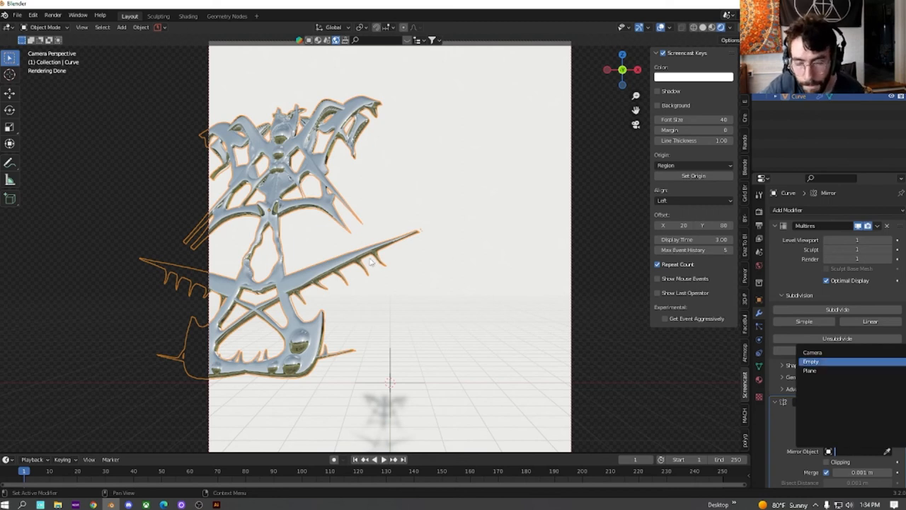
click(811, 361)
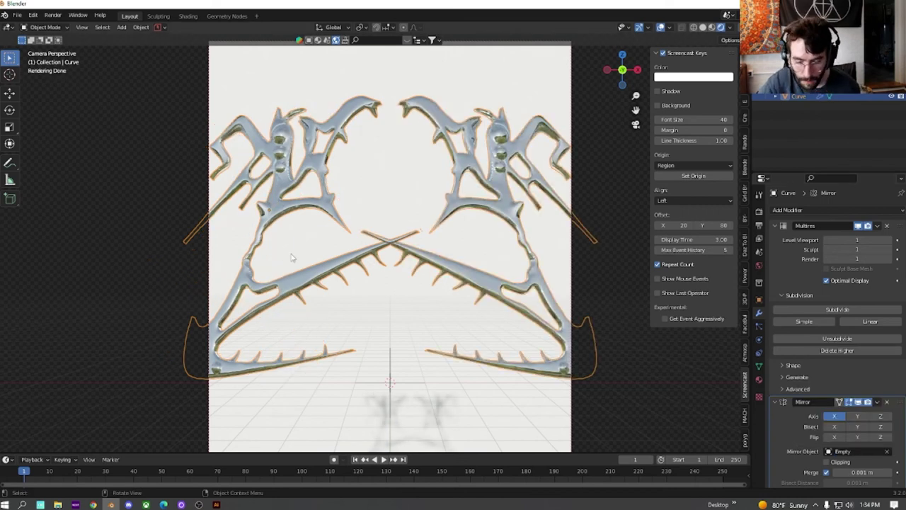
key(g)
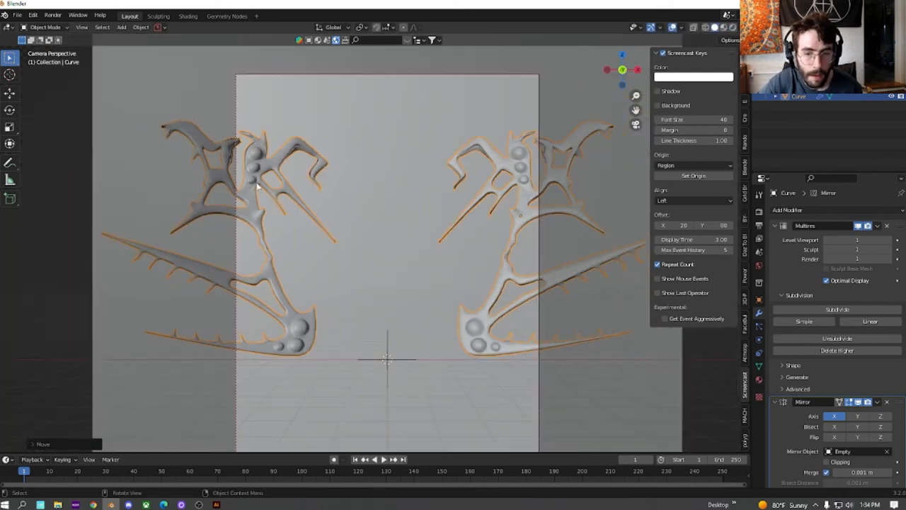
- Zoom out and move the glyph toward the middle so the mirrored halves overlap
key(g)
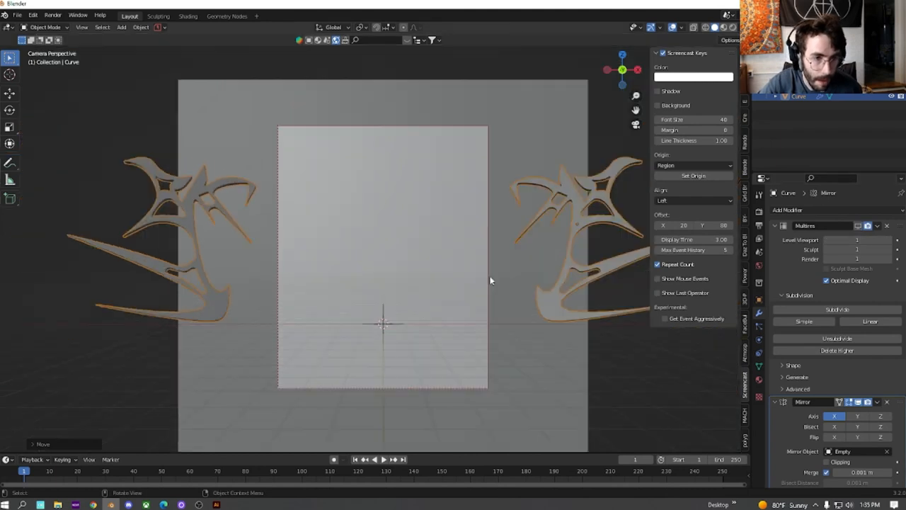
key(g)
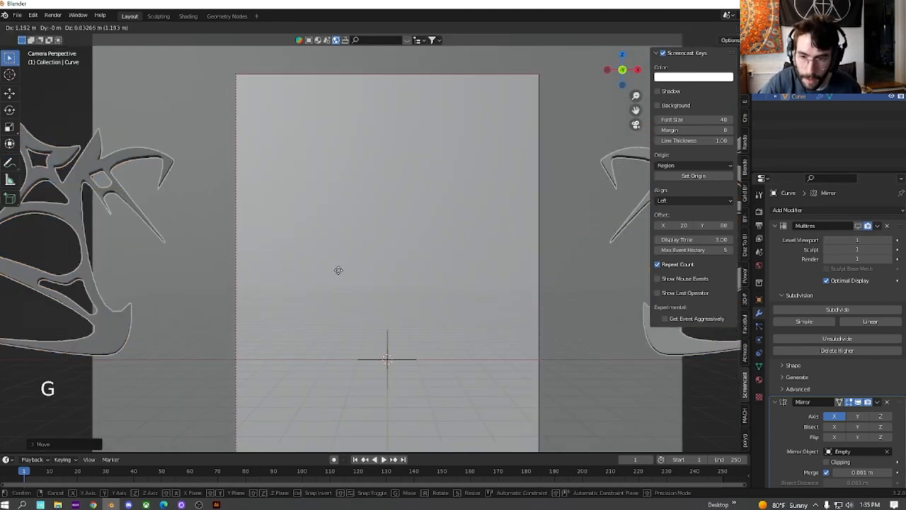
mouse_move(164, 324)
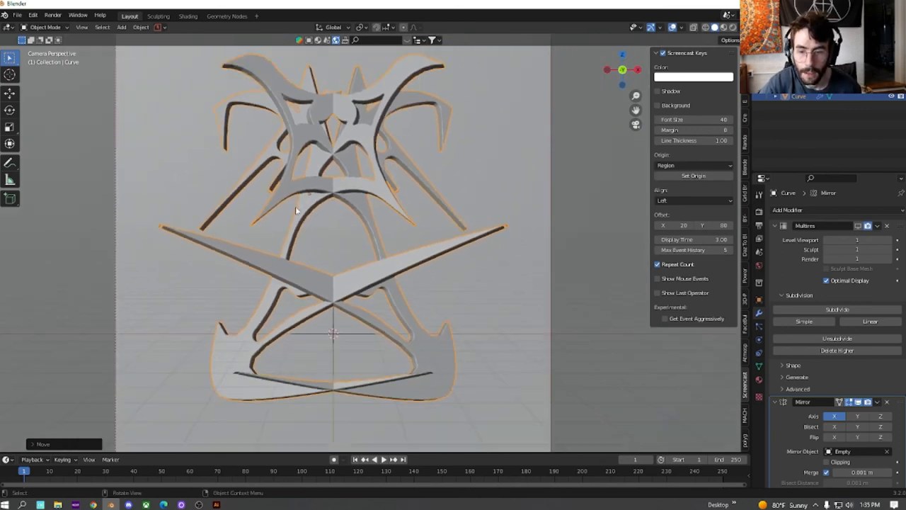
key(g)
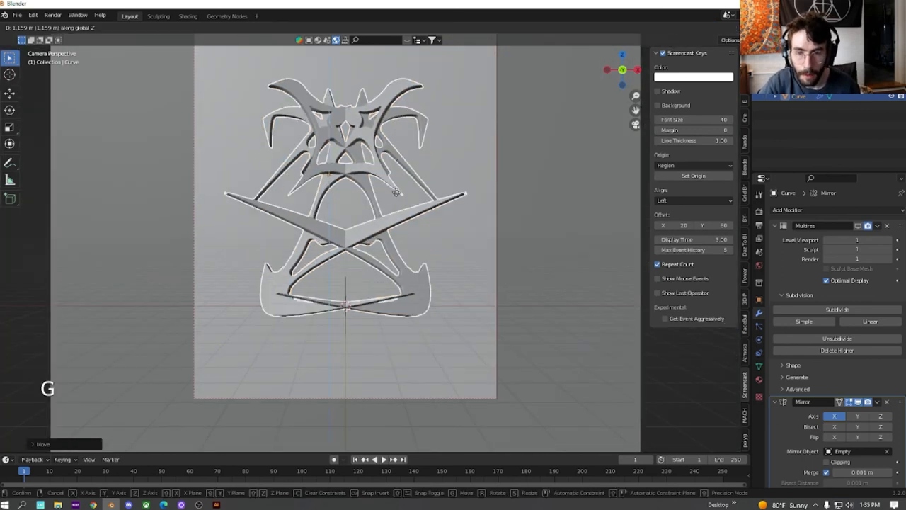
click(401, 205)
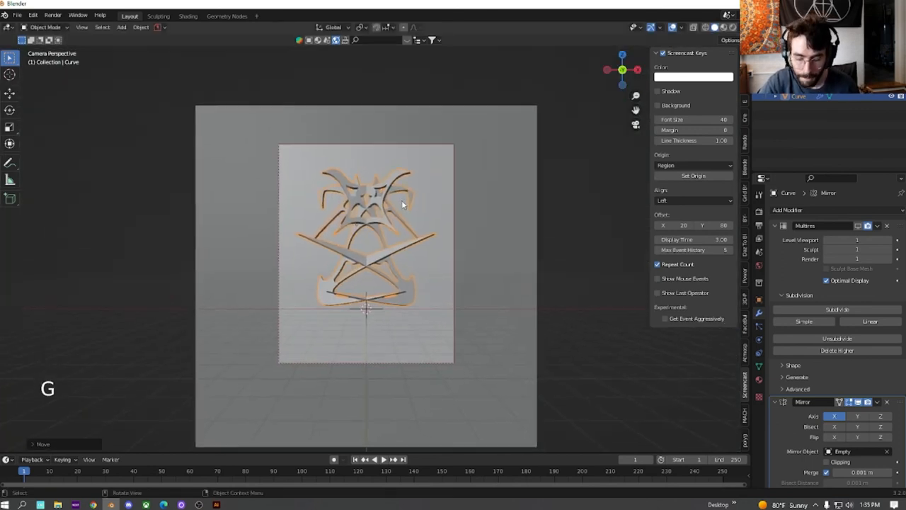
- Refine the glyph's position and trackball-rotate it until the halves interlock into a tall form
key(g)
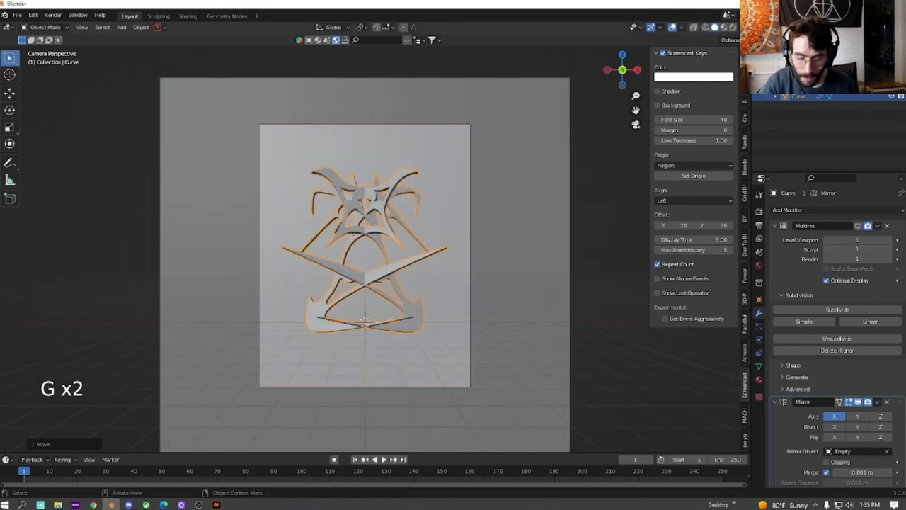
key(r)
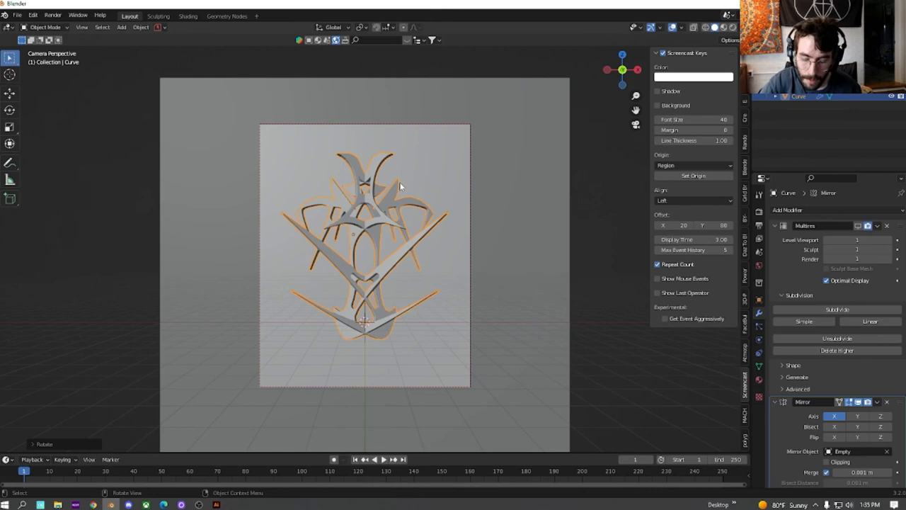
key(g)
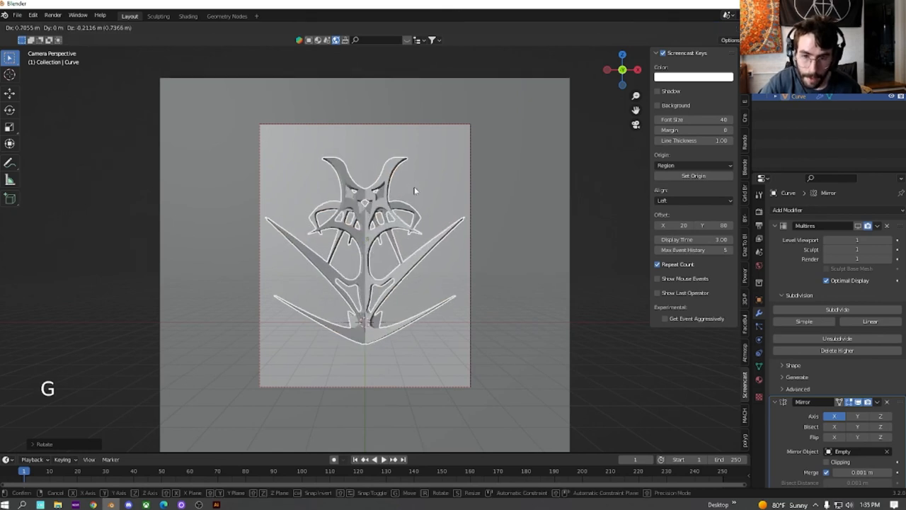
key(r)
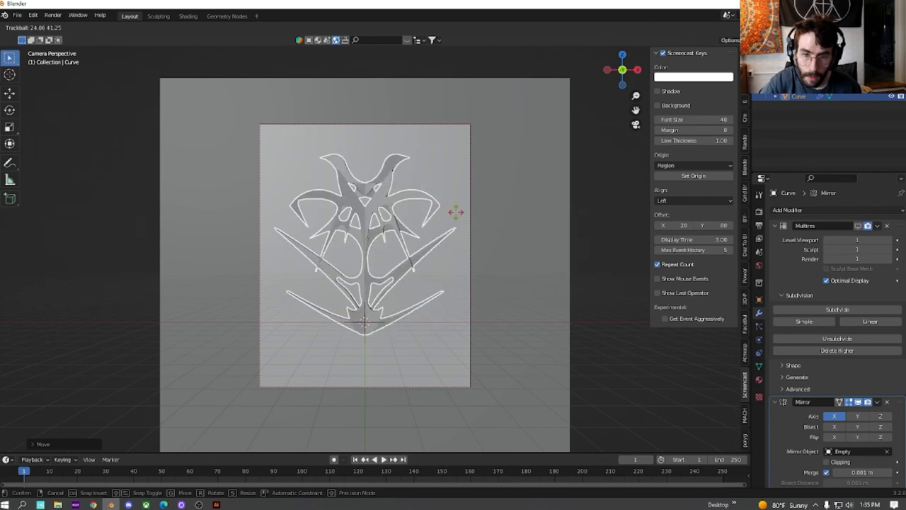
mouse_move(481, 218)
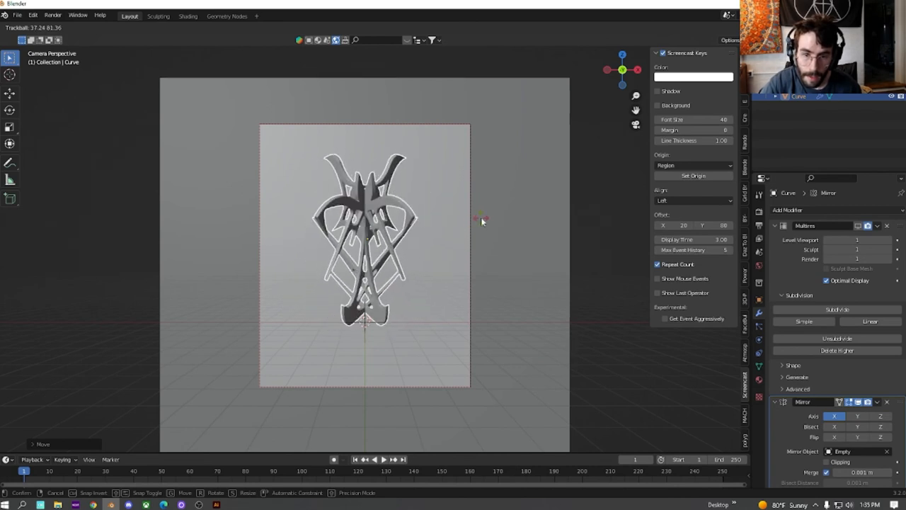
key(g)
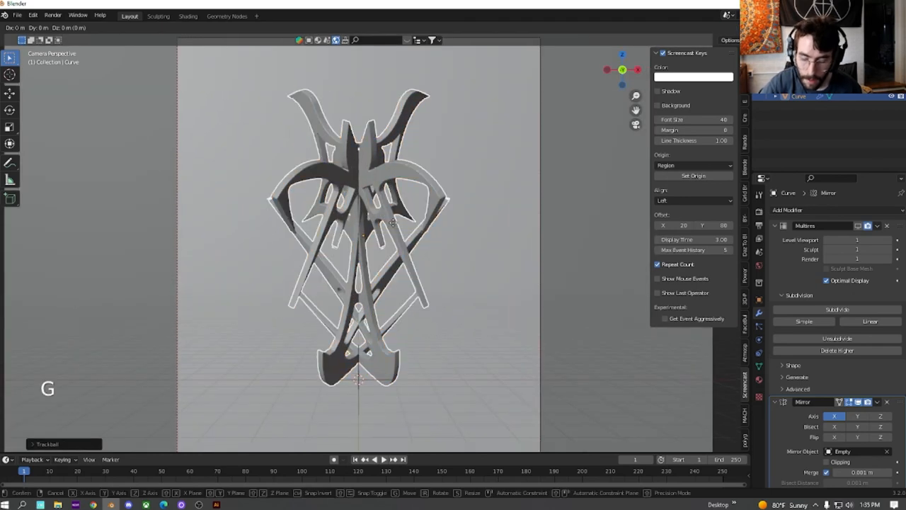
mouse_move(450, 229)
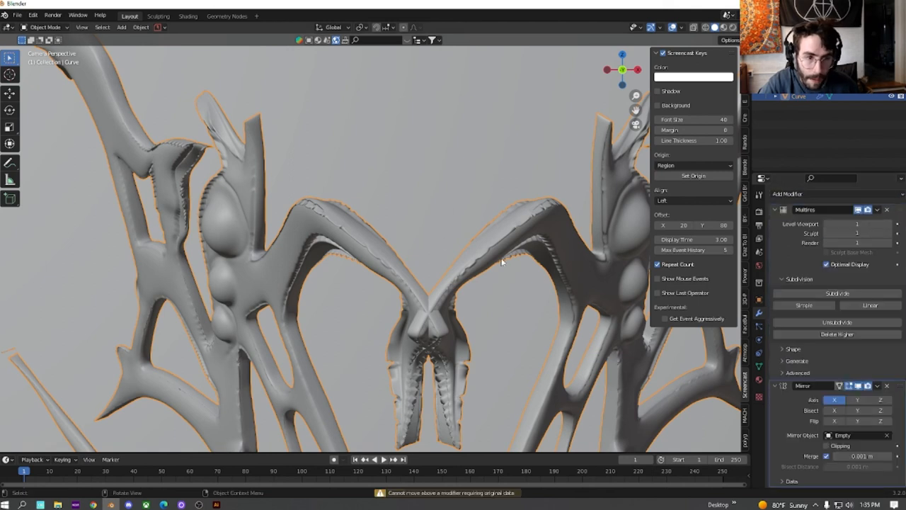
- Try moving the Mirror modifier above Multiresolution, then return the viewport to Solid shading
right_click(501, 262)
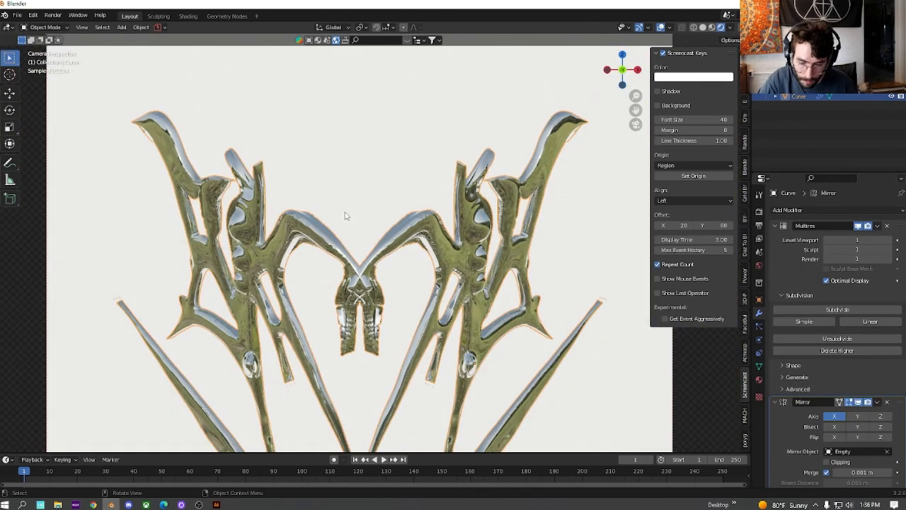
key(r)
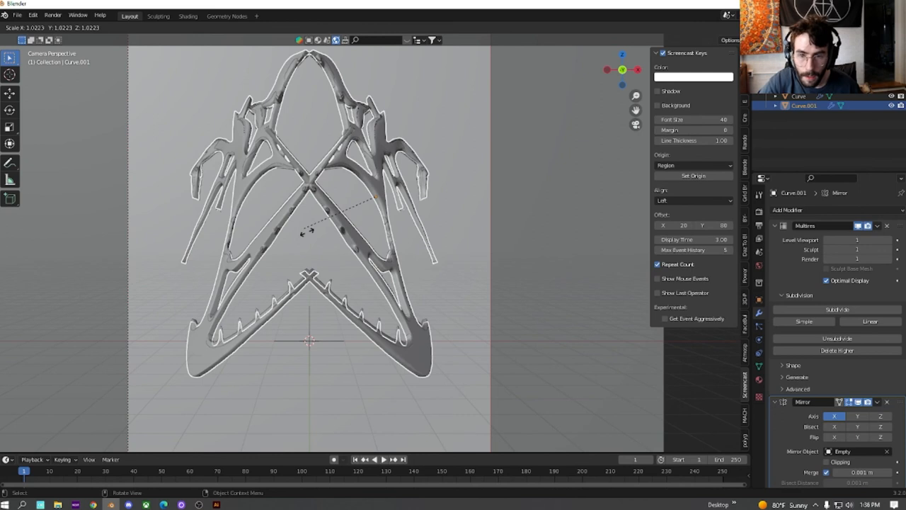
- Enlarge the duplicated glyph and make the linked copies single-user objects
drag(326, 227, 308, 230)
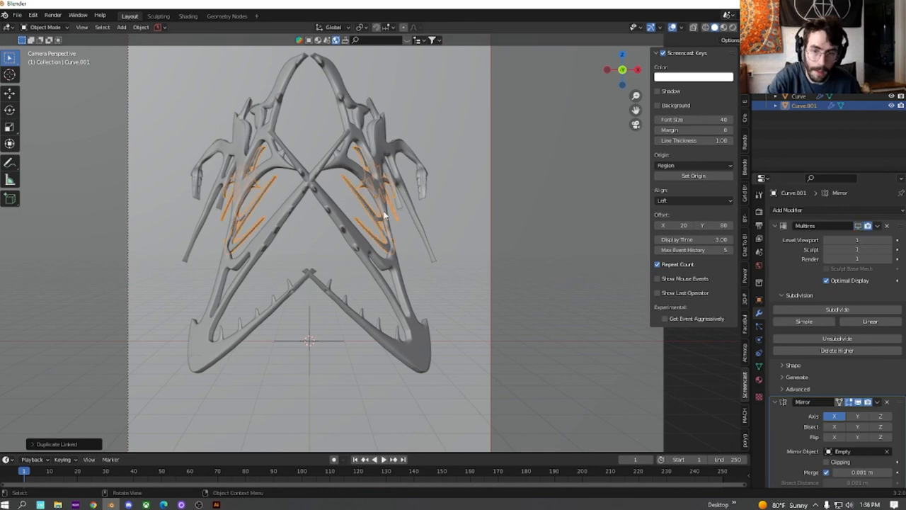
key(shift)
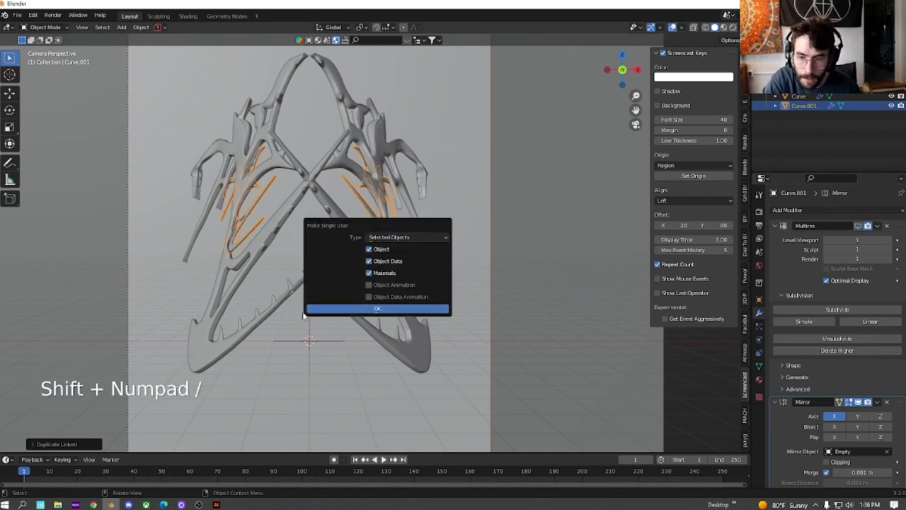
click(377, 309)
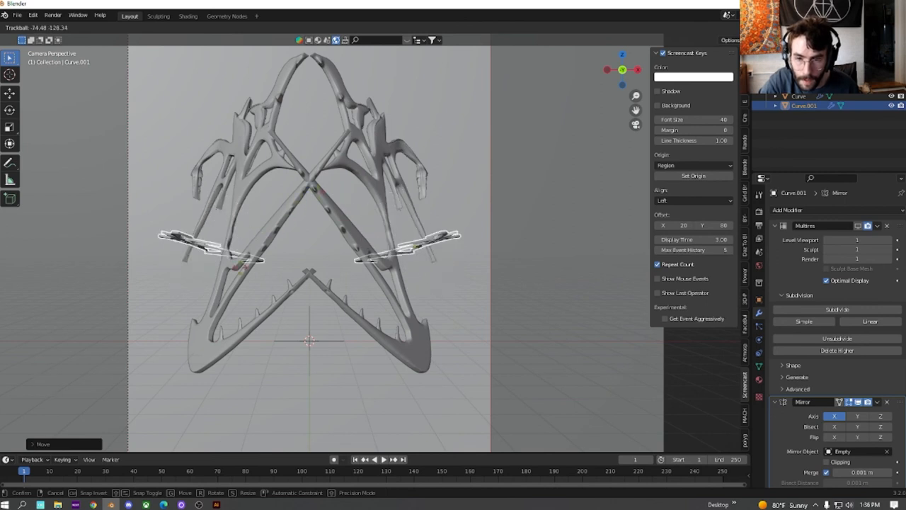
- Rotate the small copies upright and resize them into side wings
key(s)
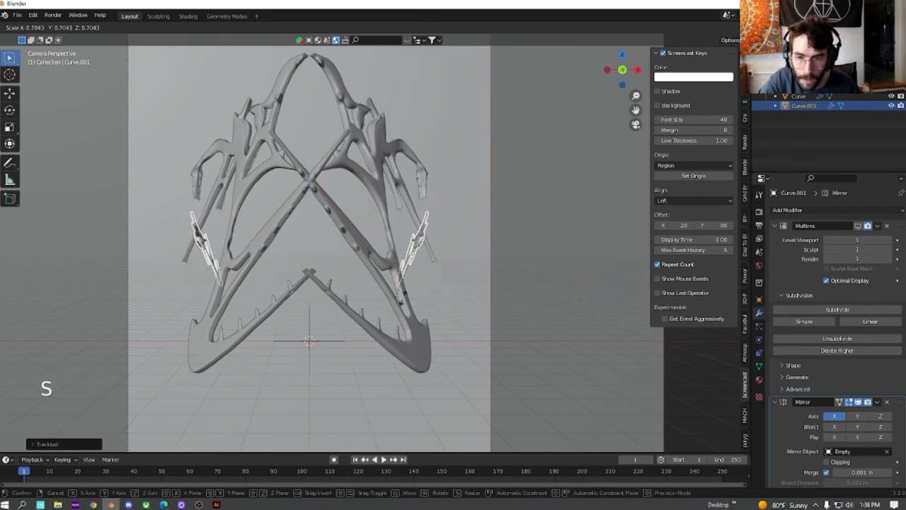
click(308, 340)
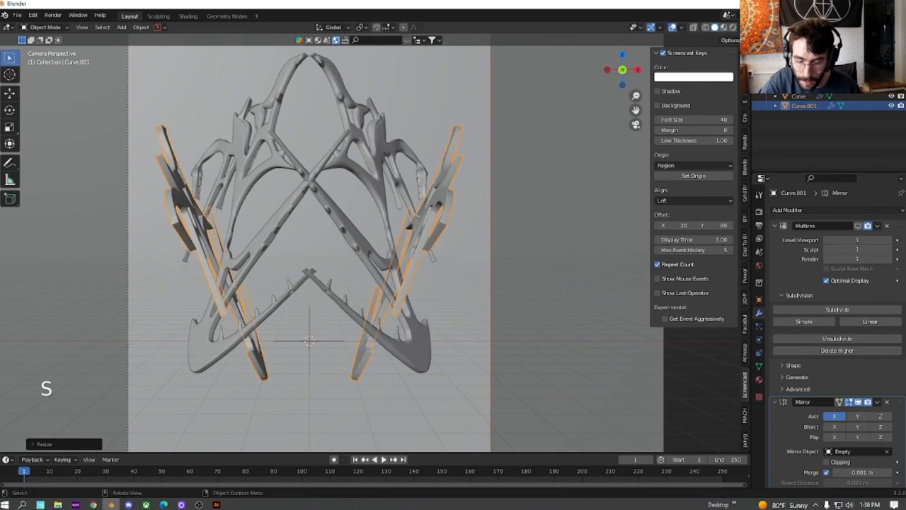
key(r)
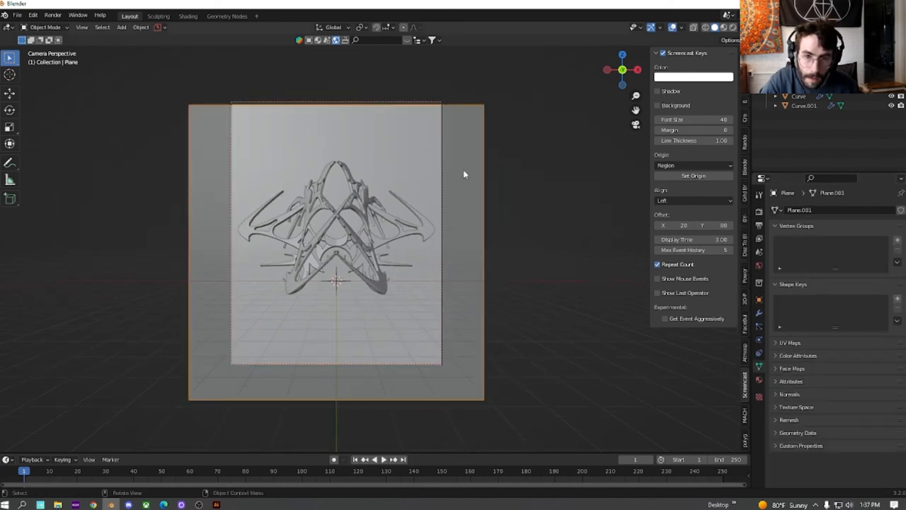
- View the layered chrome composition through the portrait camera in Rendered shading
key(g)
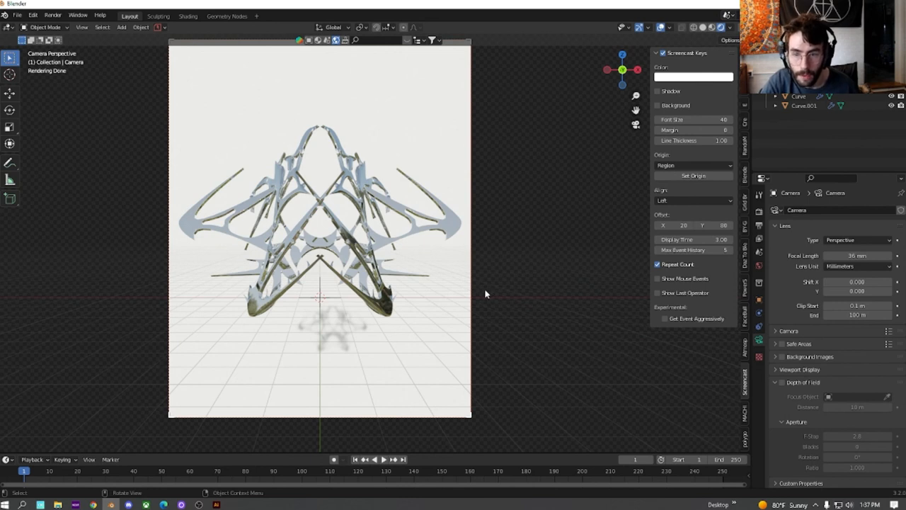
mouse_move(465, 292)
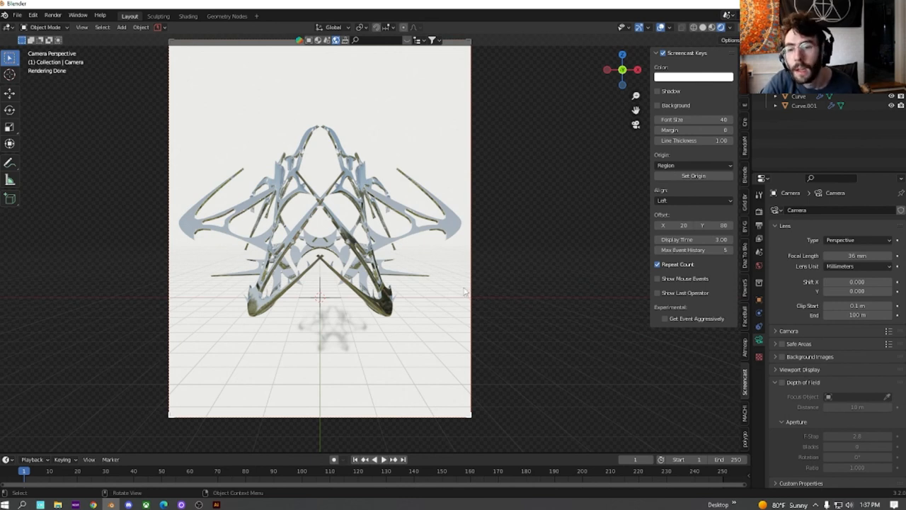